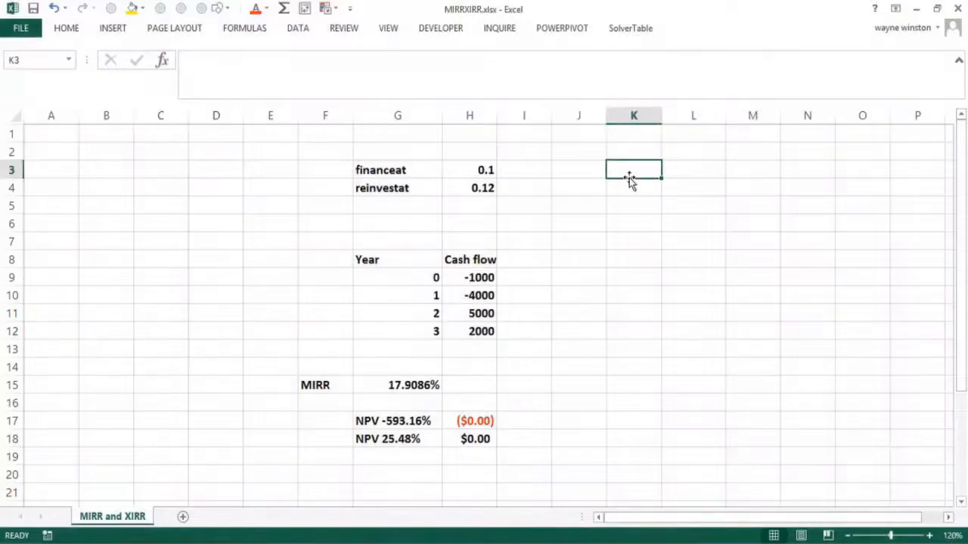
Enter MIRR in K3, XIRR in K4 and MIRRXIRR.xlsx in K5, fixing a typo
text(MI)
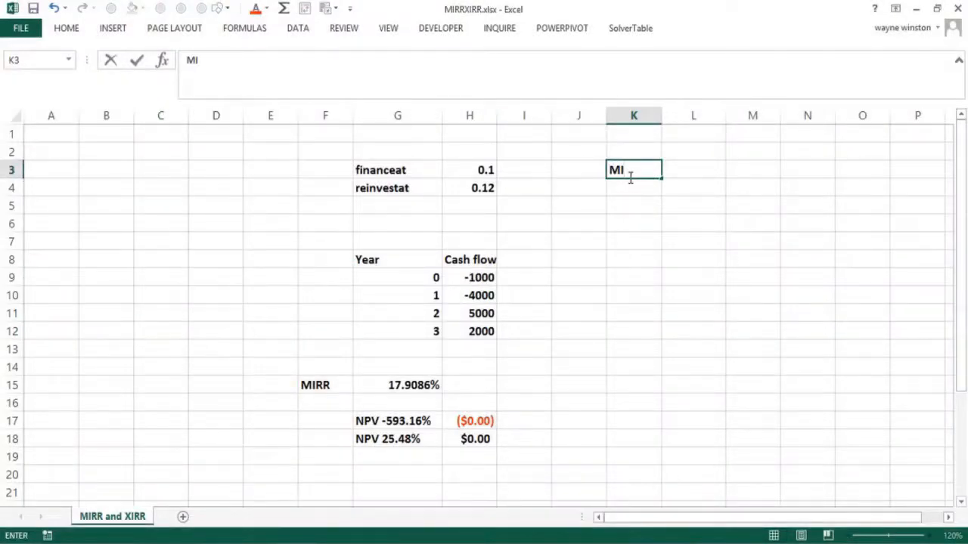
text(RR)
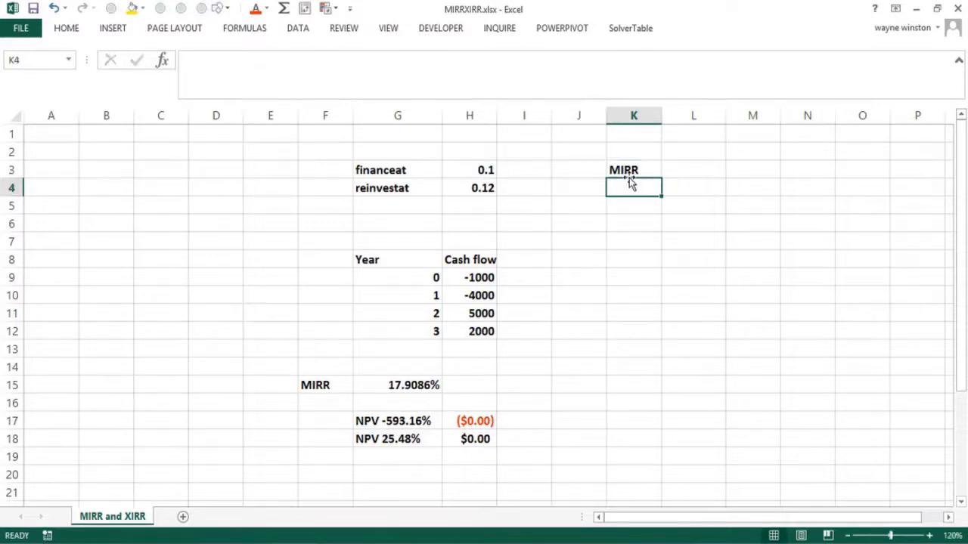
text(XIRR)
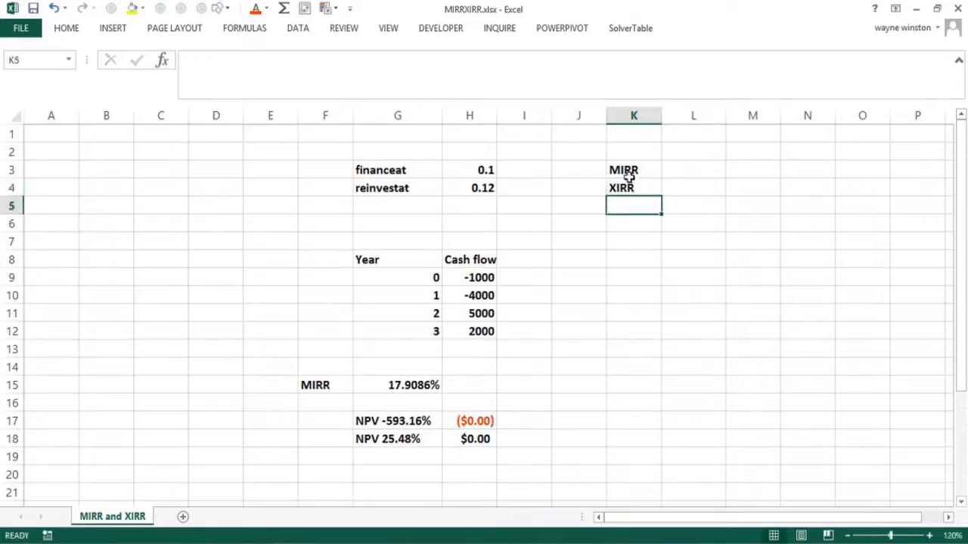
text(MIRR)
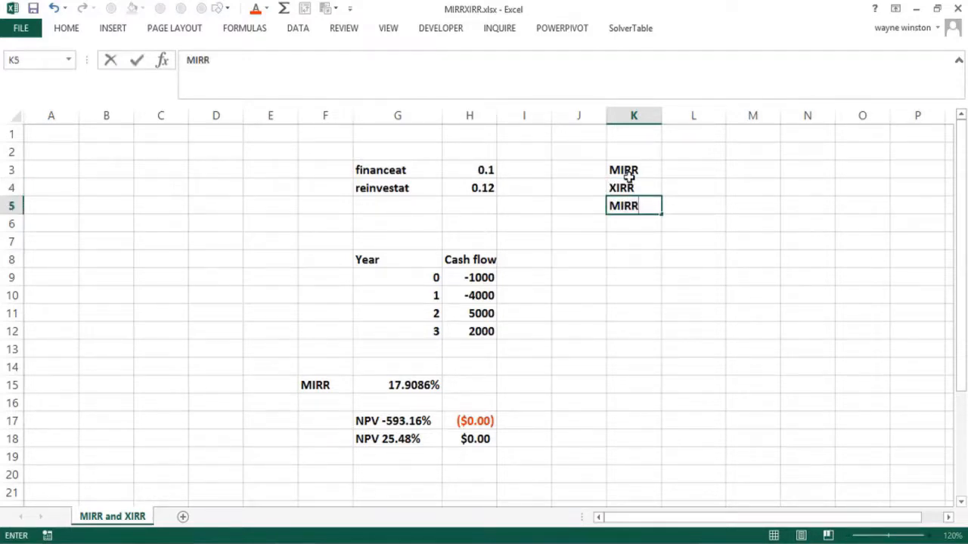
text(XIRR)
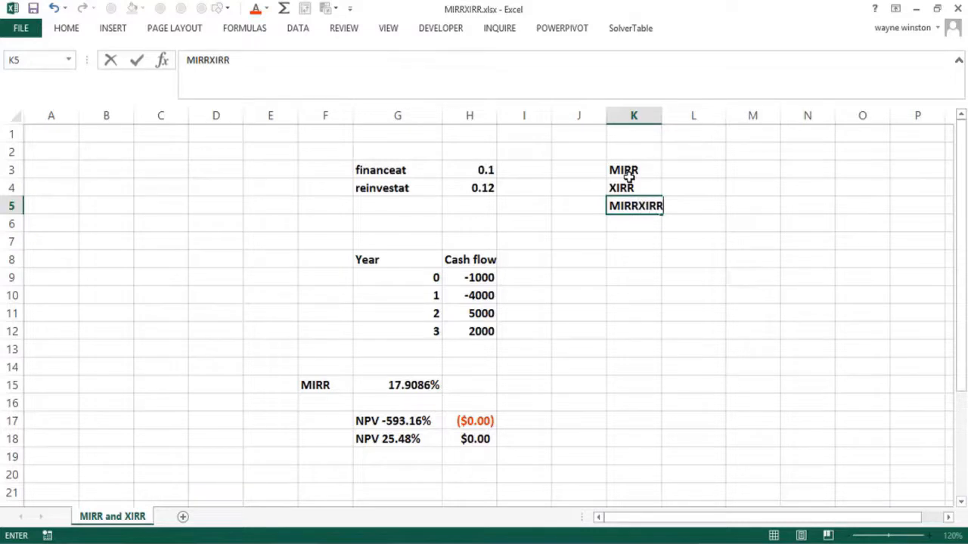
key(Backspace)
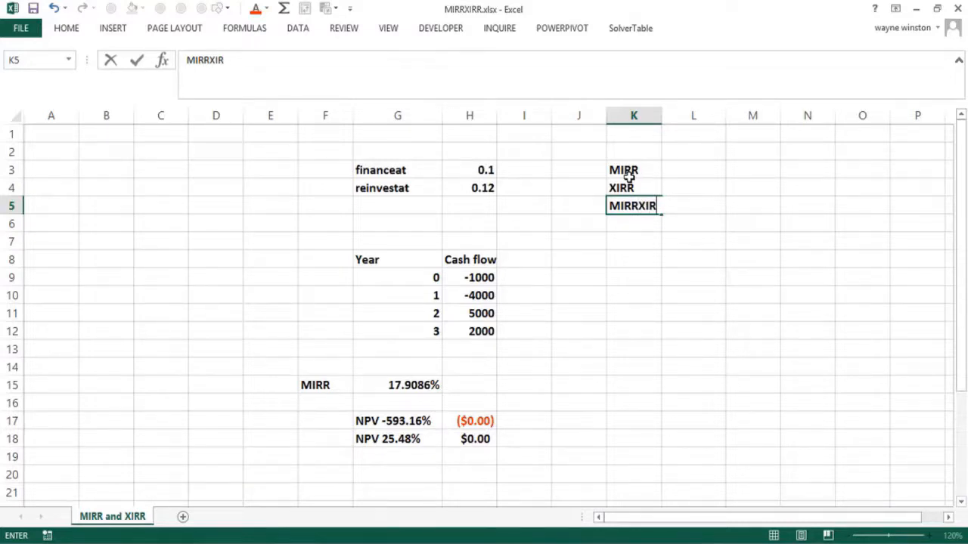
text(R.xlsx)
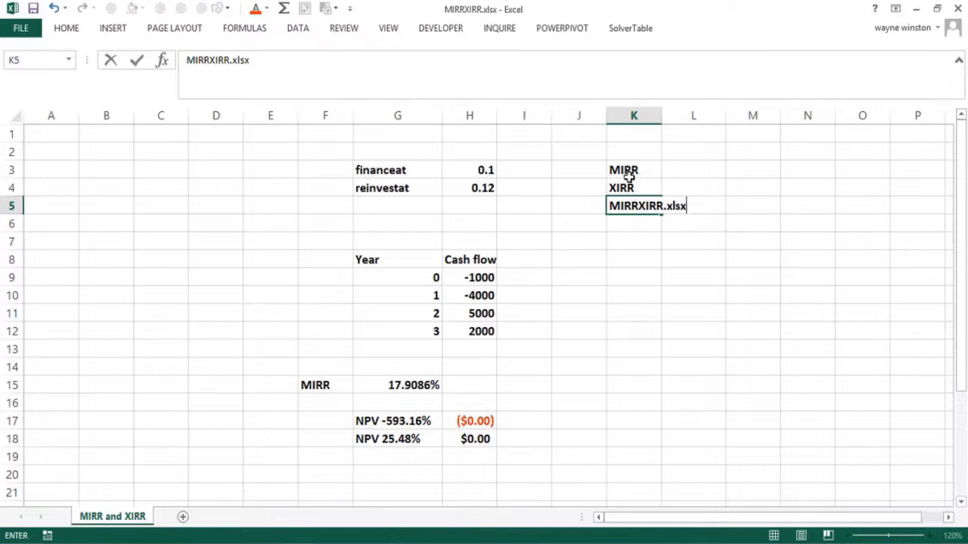
click(634, 277)
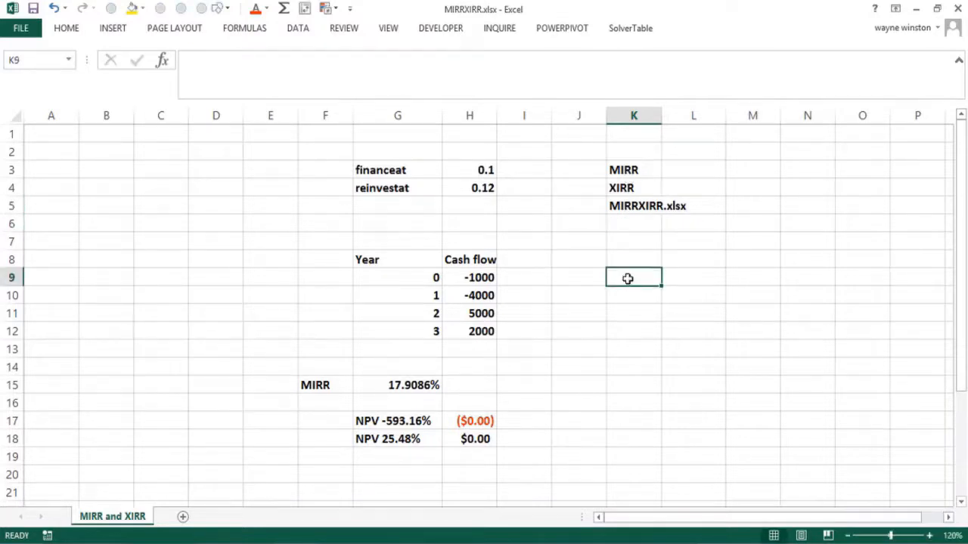
Type the note 'XIRR finds IRR's for irregularly spaced cash flows' in K9
text(XIRR)
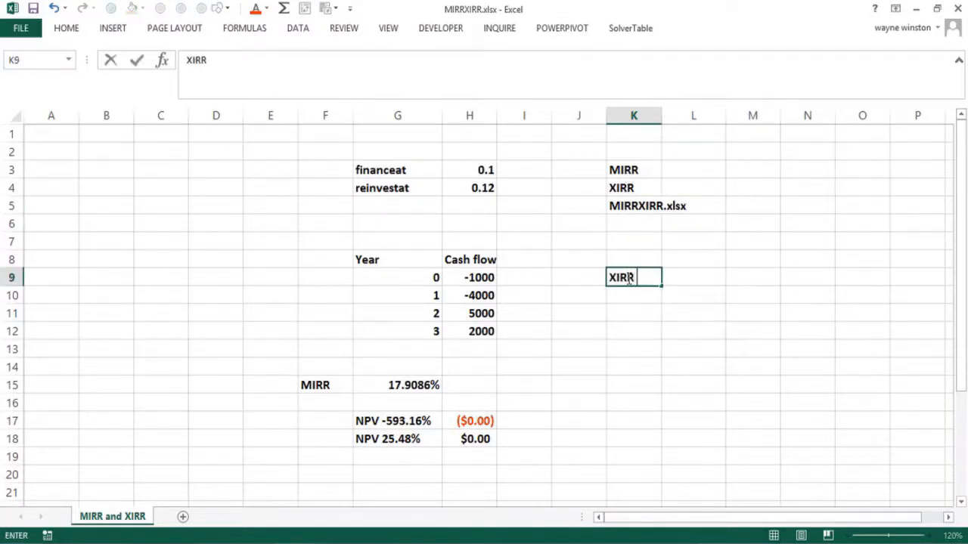
text(finds)
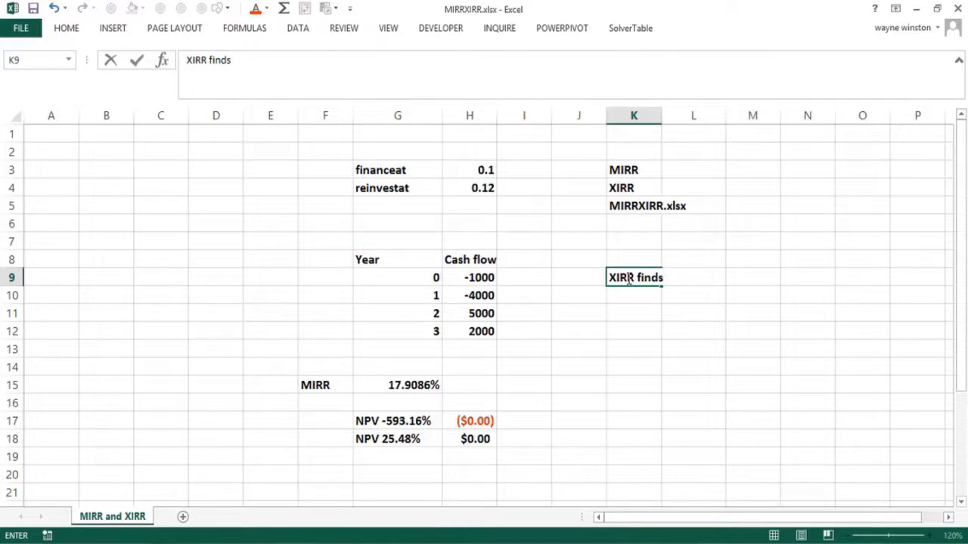
text(IRR's for i)
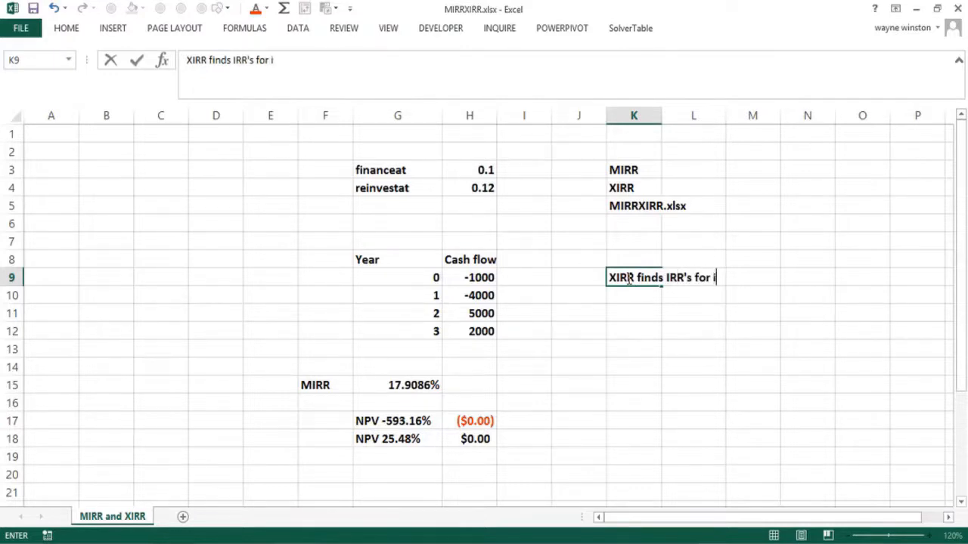
text(regularly spaced cash flows)
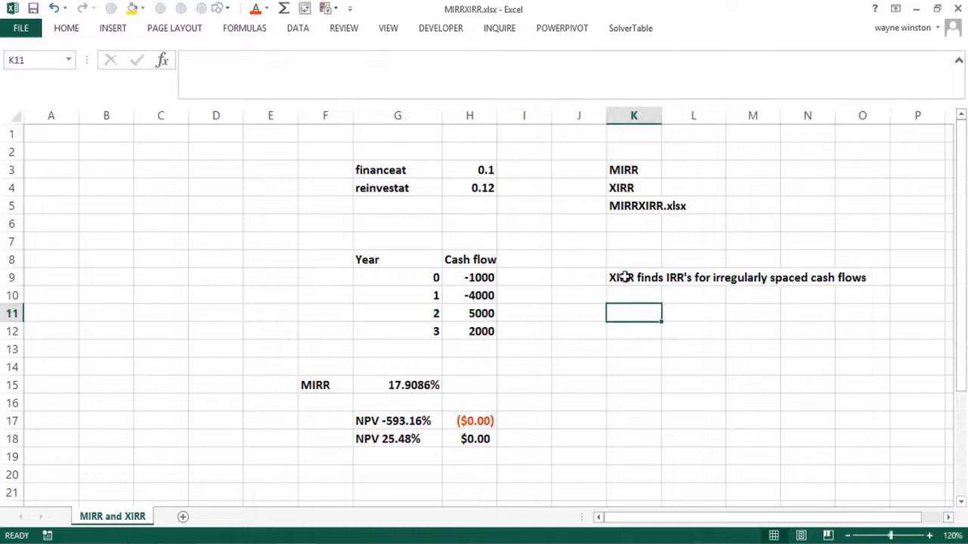
Enter dates 1/10/2017, 8/26/2019, 10/14/2023 and 5/23/2026 in K12:K15, widening column K
text(1/)
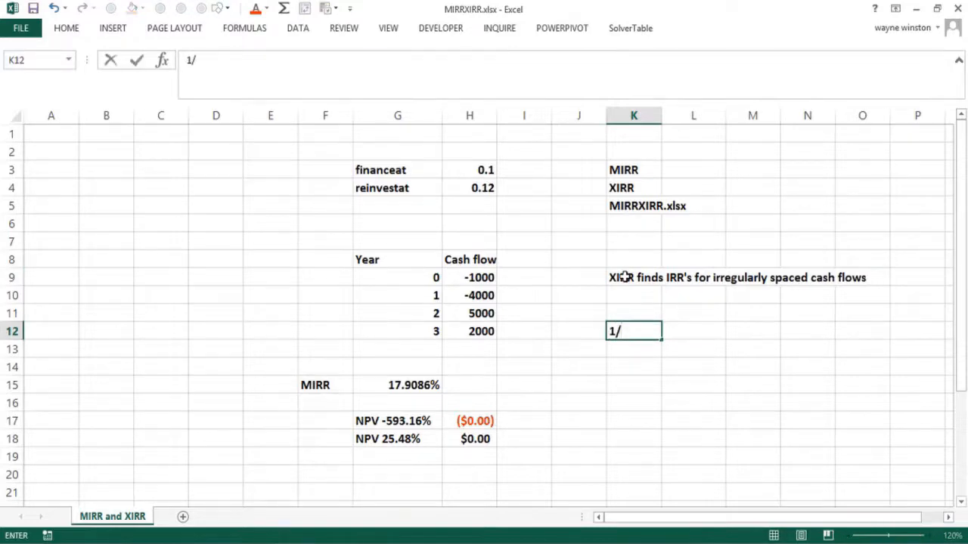
text(102017)
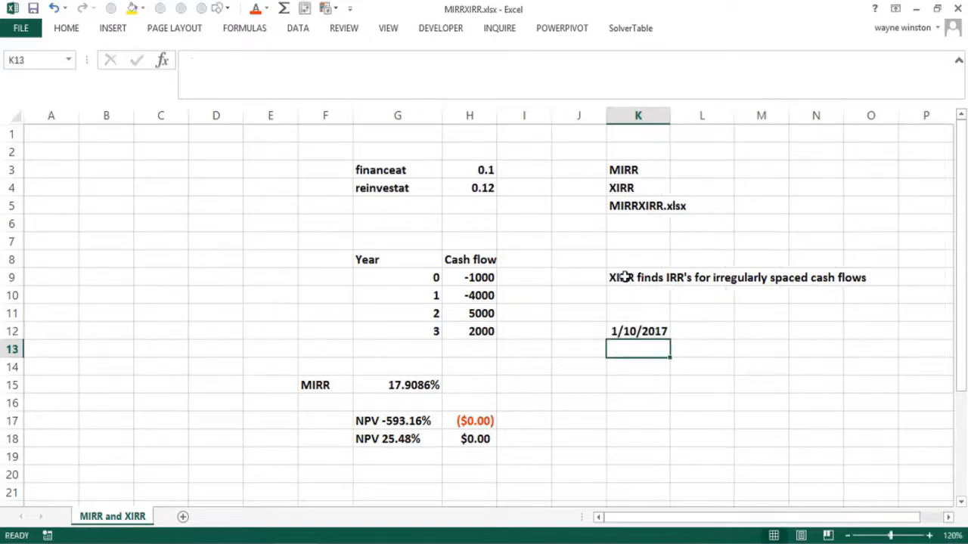
text(8/26/2019)
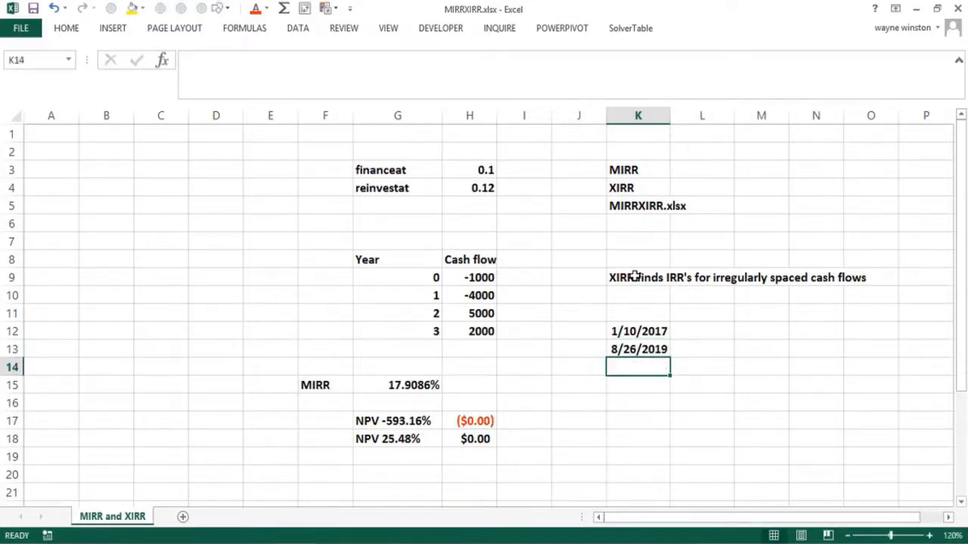
text(10/14/)
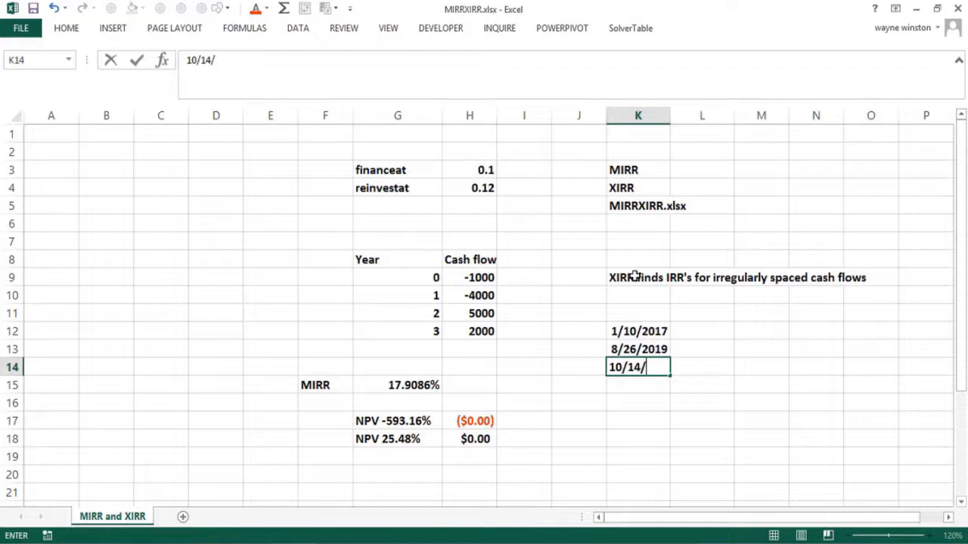
text(202)
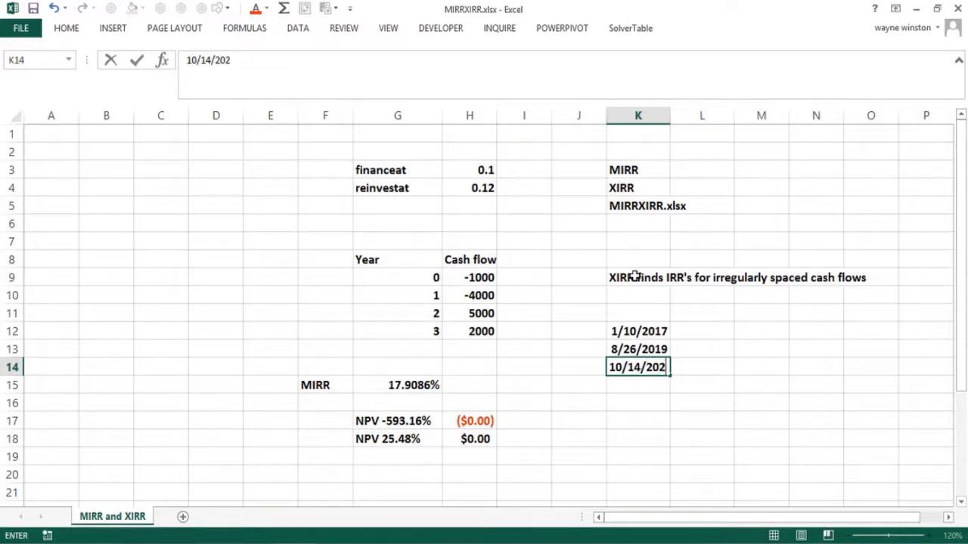
key(enter)
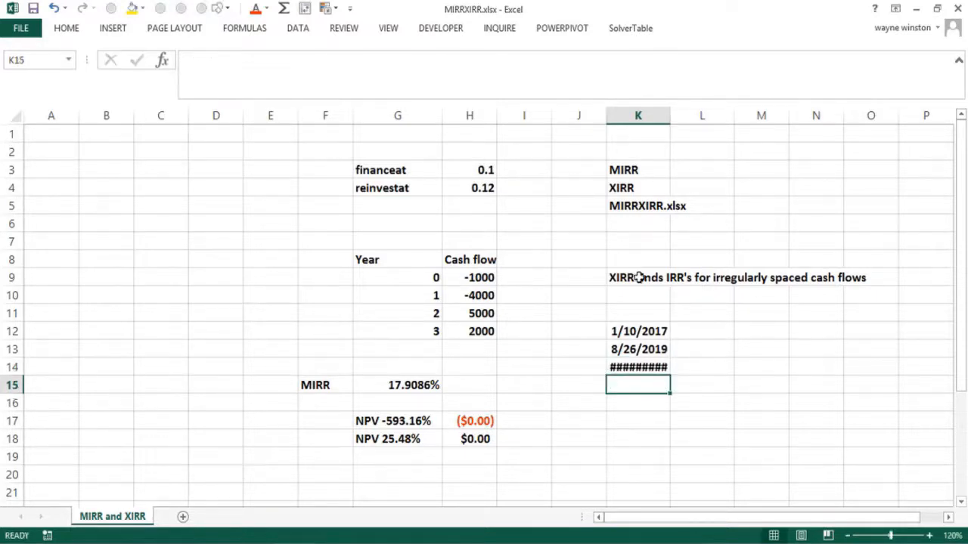
drag(670, 115, 688, 123)
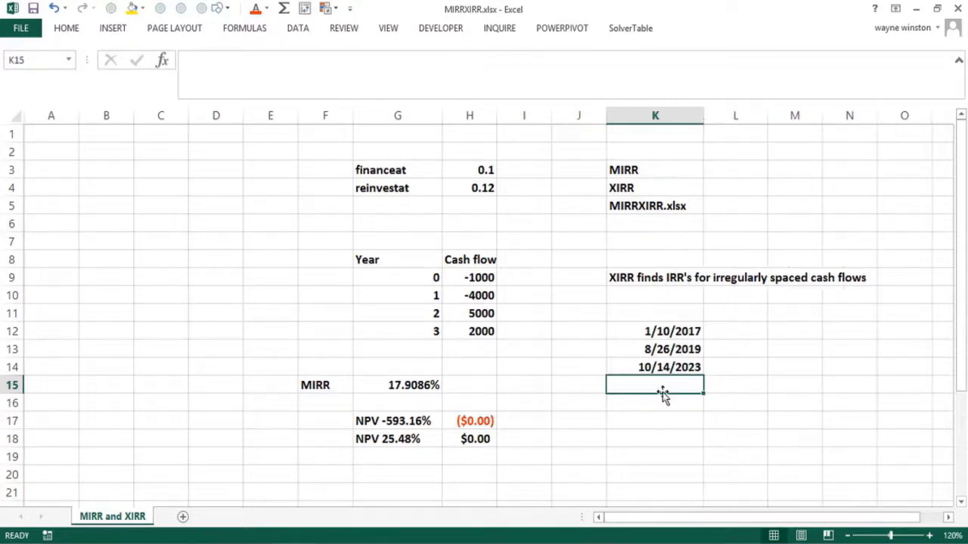
text(5/)
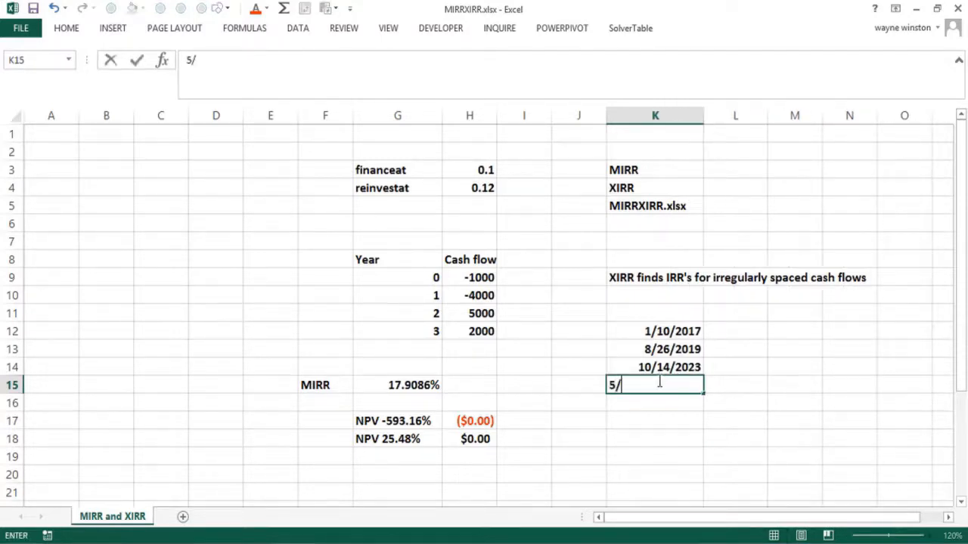
text(23/)
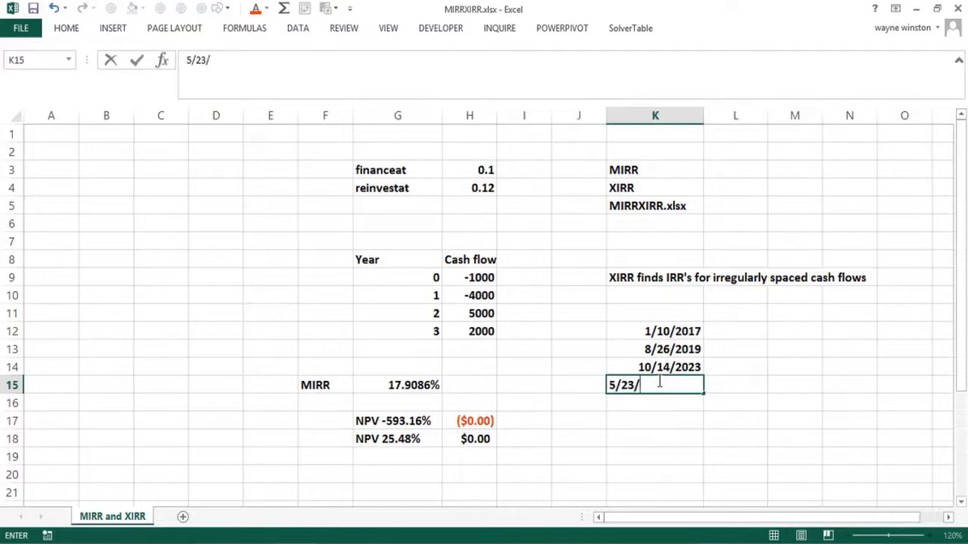
text(2026)
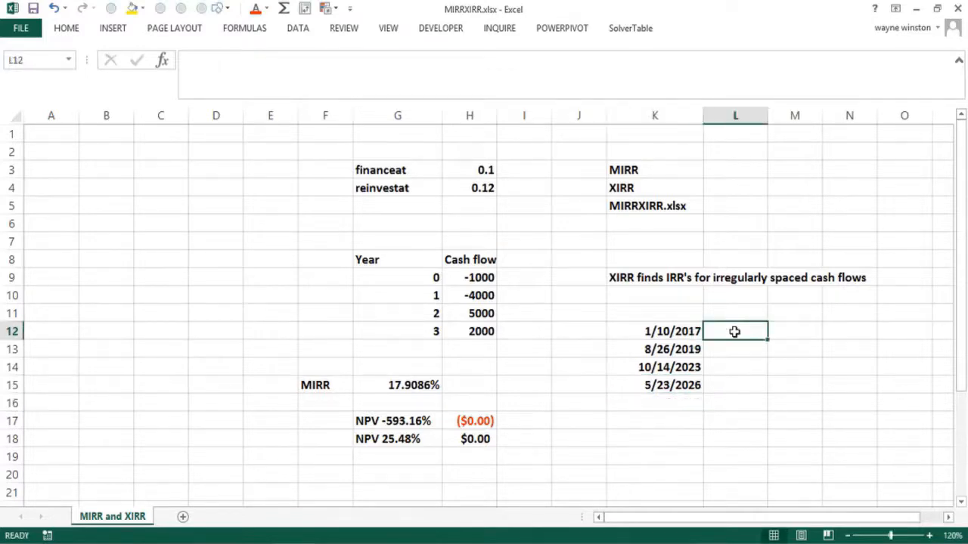
Format L12:L15 as plain numbers and enter cash flows -10000, 5000, 4500 and 3500
text(-1000%)
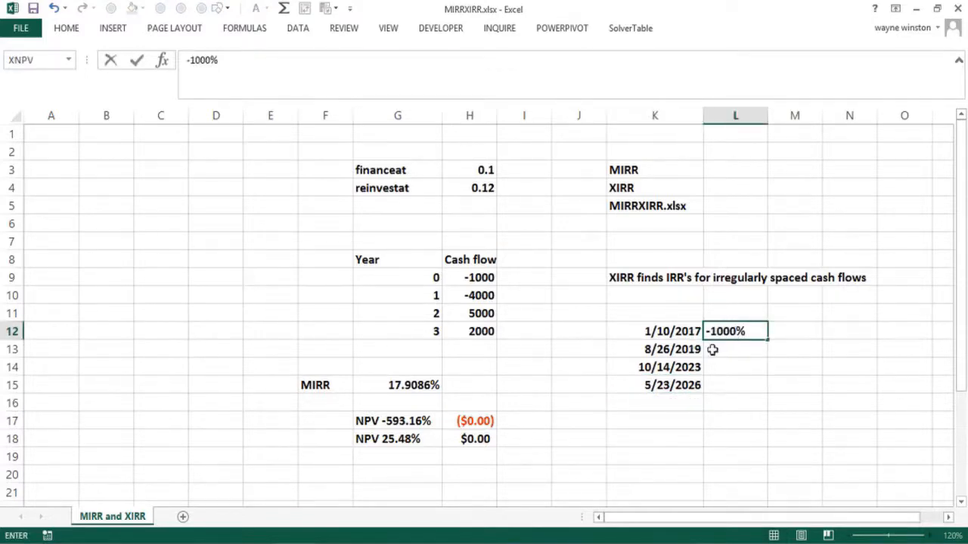
drag(734, 332, 734, 385)
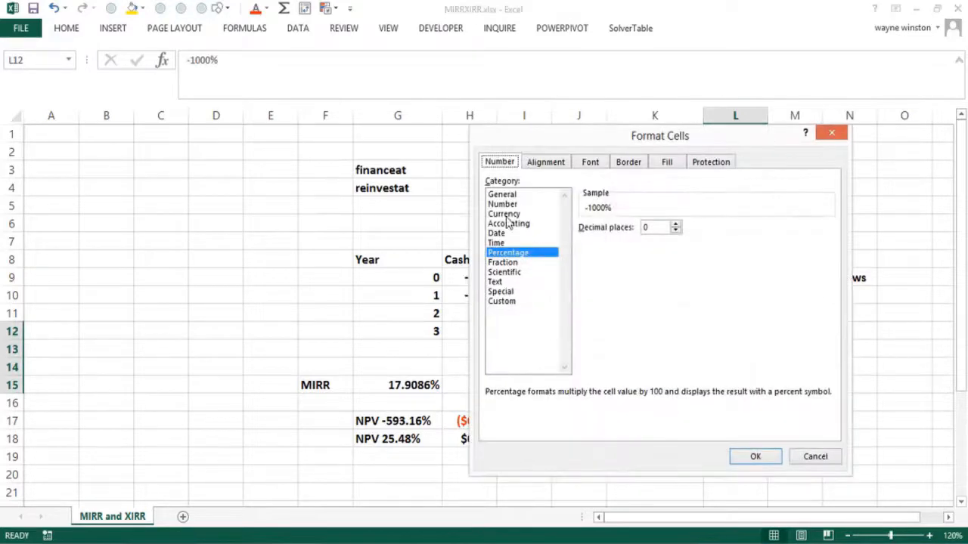
click(503, 204)
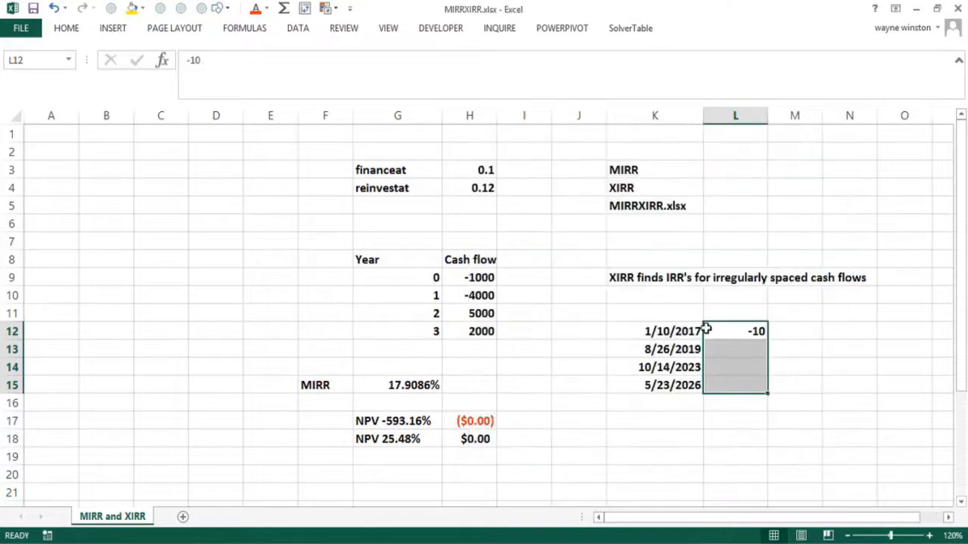
text(10000)
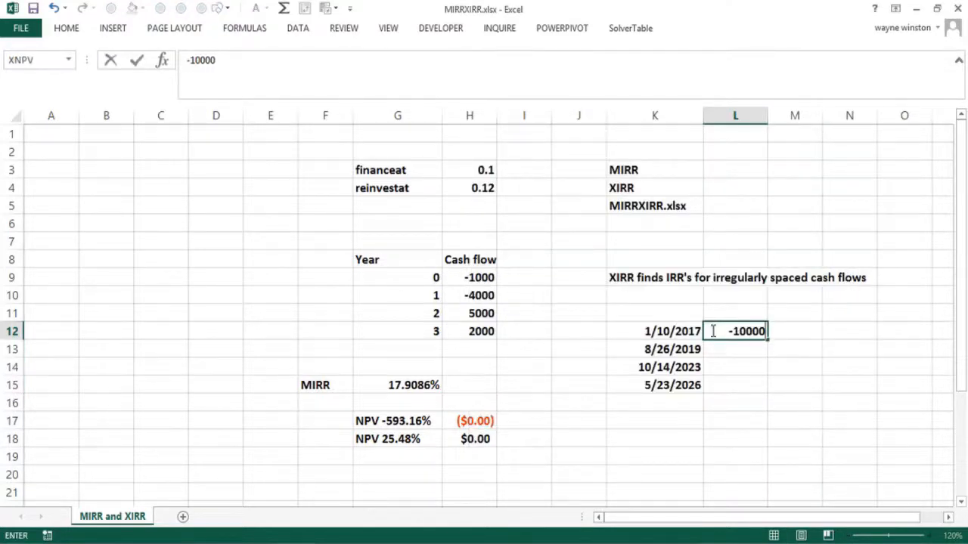
text(5000)
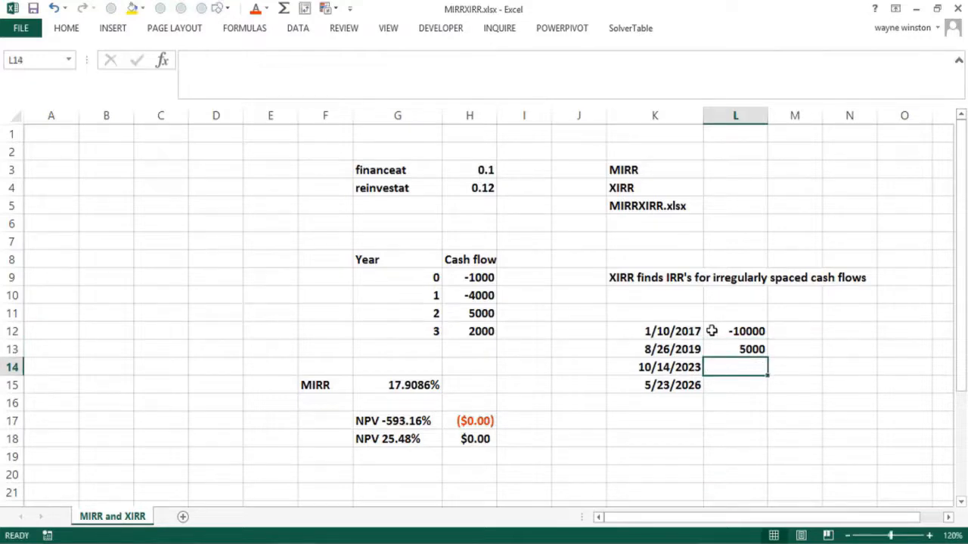
text(4500)
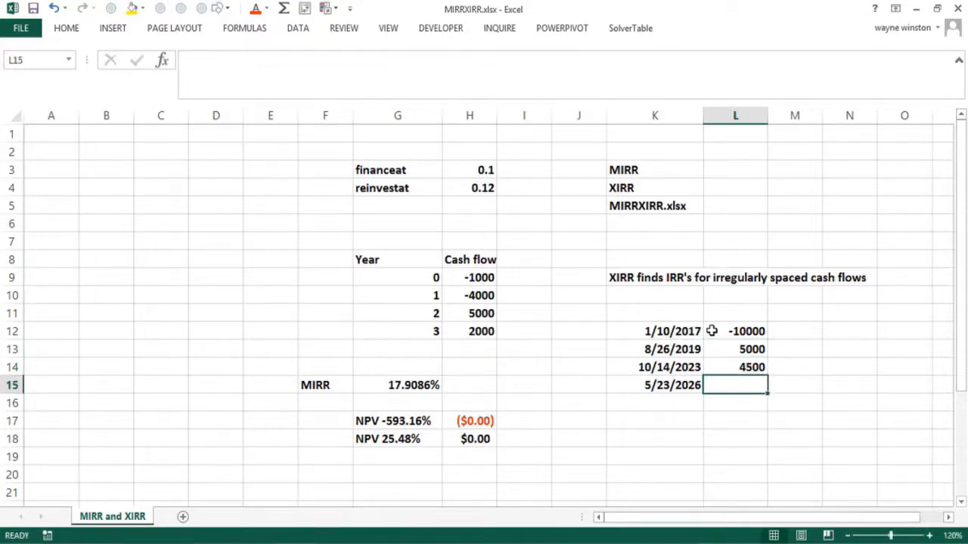
text(3500)
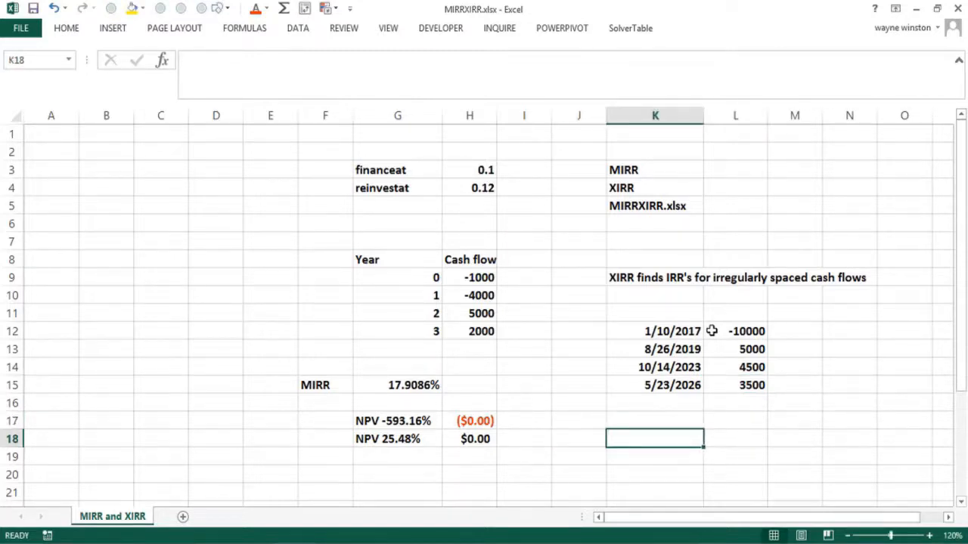
Enter =XIRR(L12:L15,K12:K15) in K17 after reviewing the cash flows
click(734, 349)
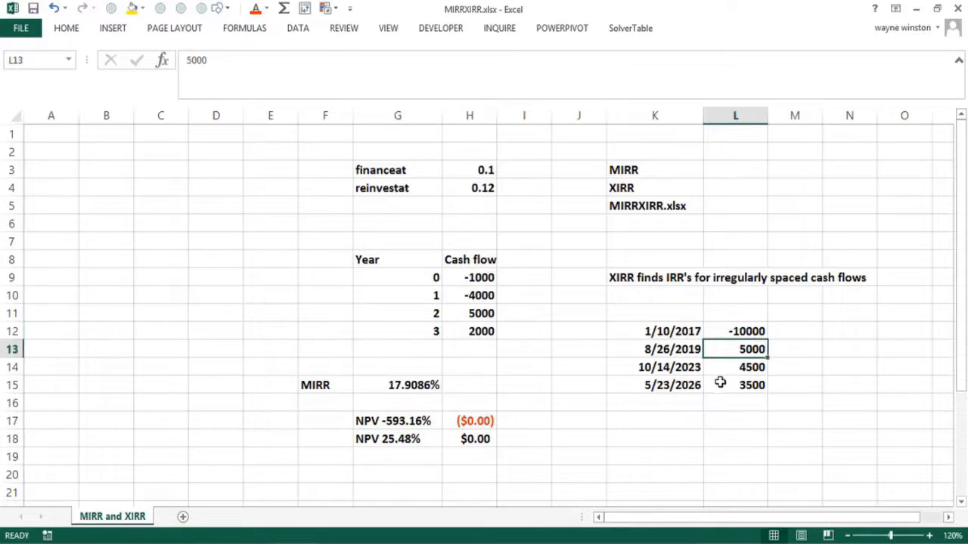
click(735, 331)
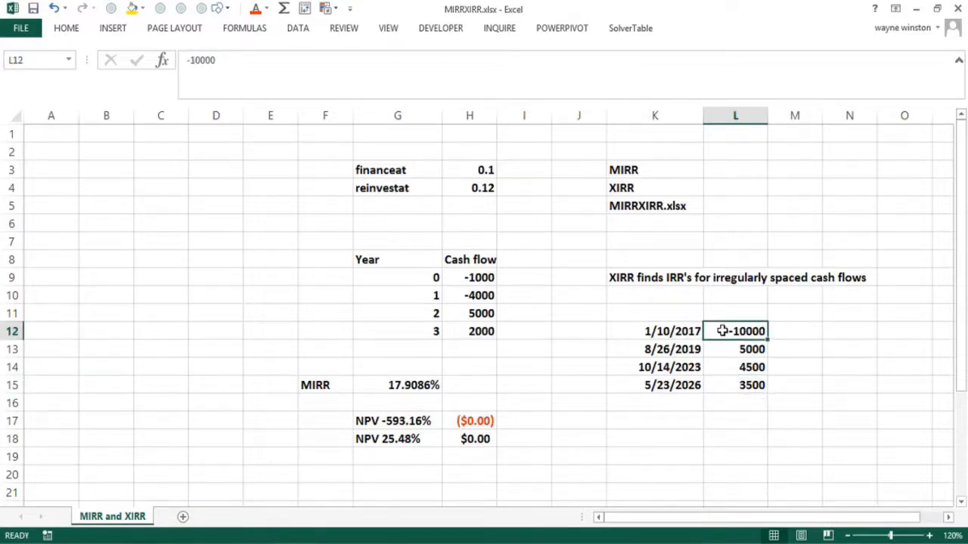
click(655, 420)
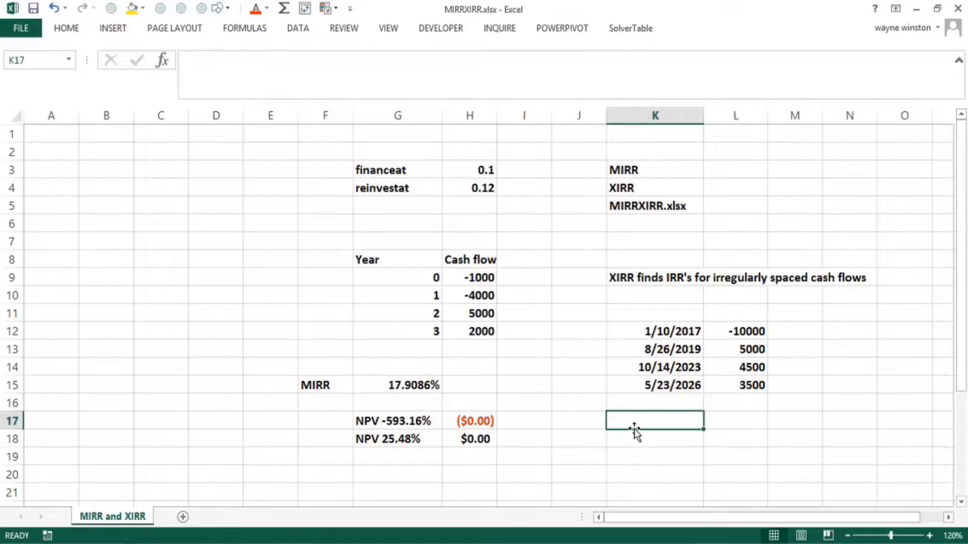
text(=xirr)
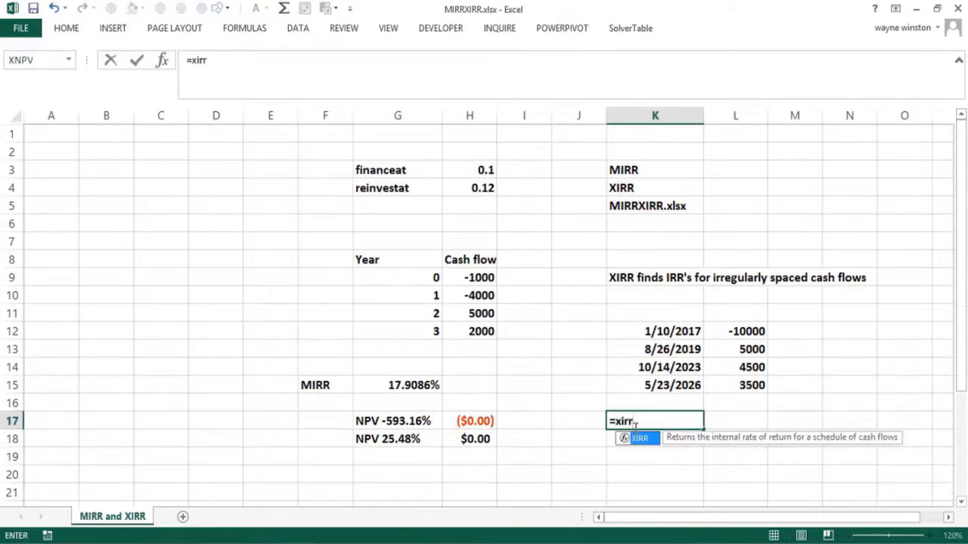
text(()
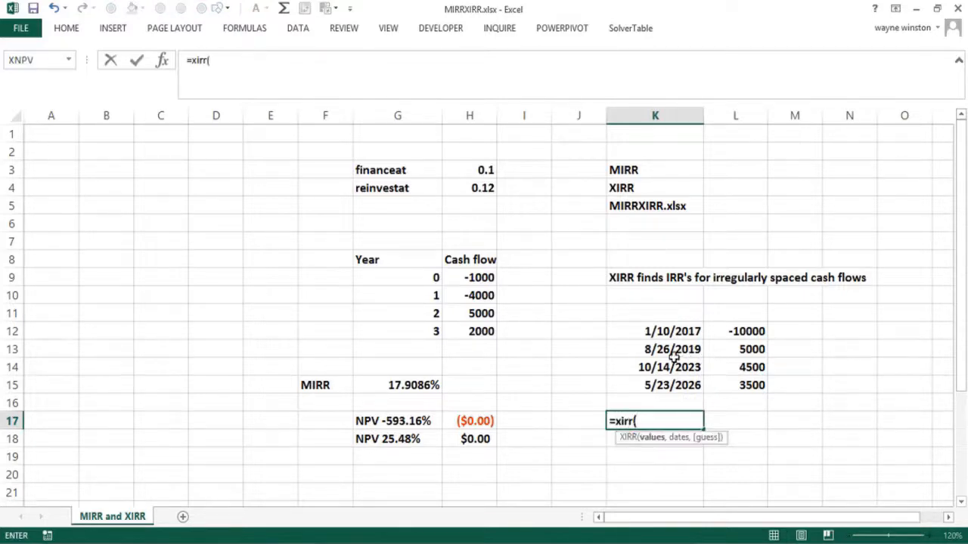
drag(747, 331, 747, 366)
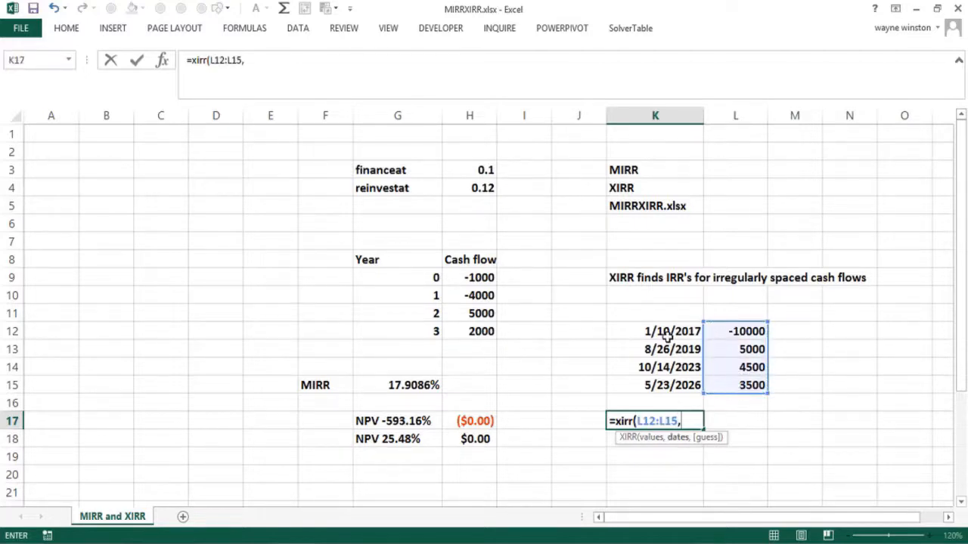
drag(654, 331, 654, 384)
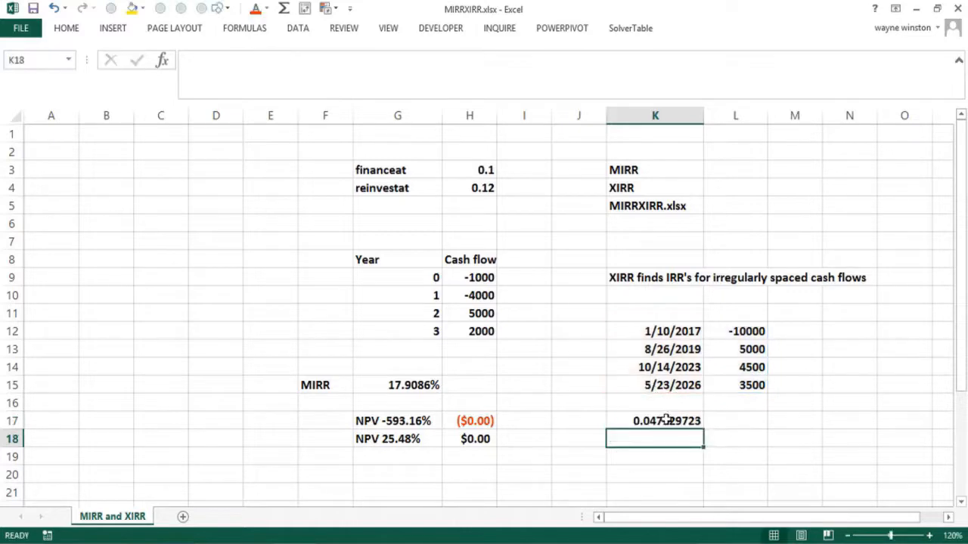
Choose a Percentage format for the XIRR result in K17
click(654, 420)
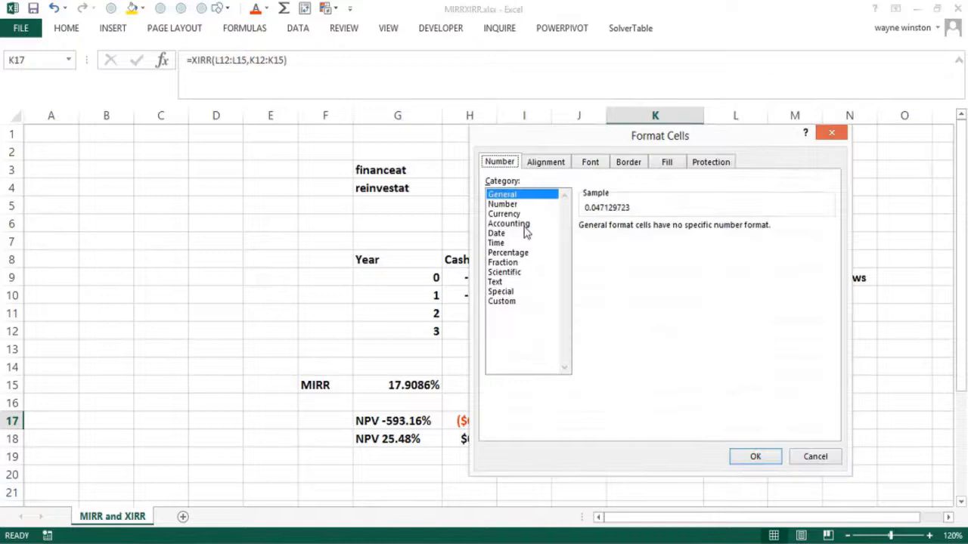
click(502, 203)
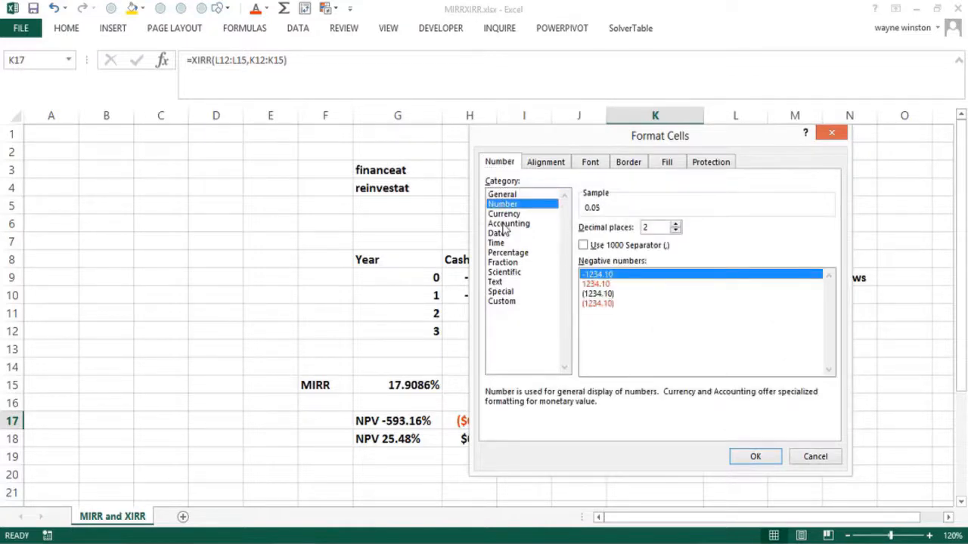
click(508, 252)
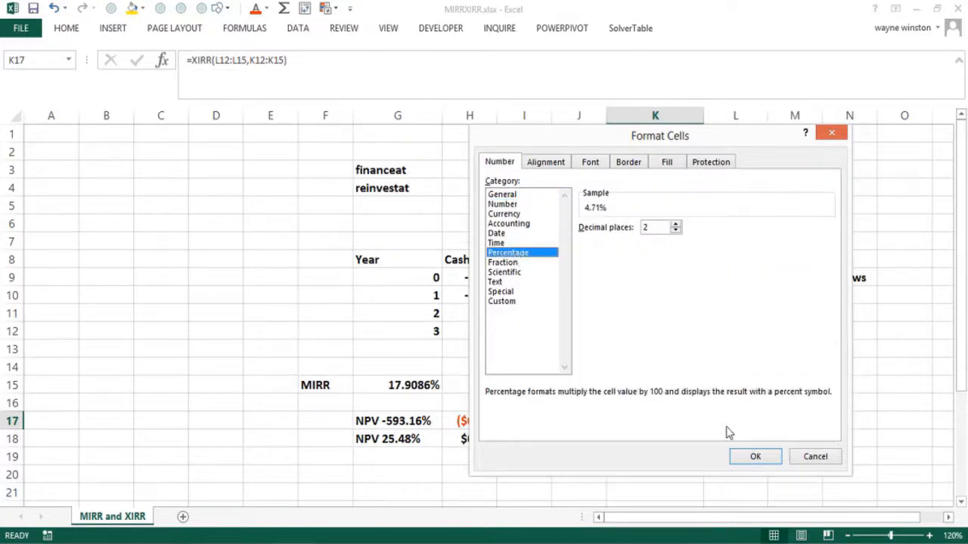
Apply the 4.71% format and enter =XNPV(.0471,L12:L15,K12:K15) in M17
click(754, 456)
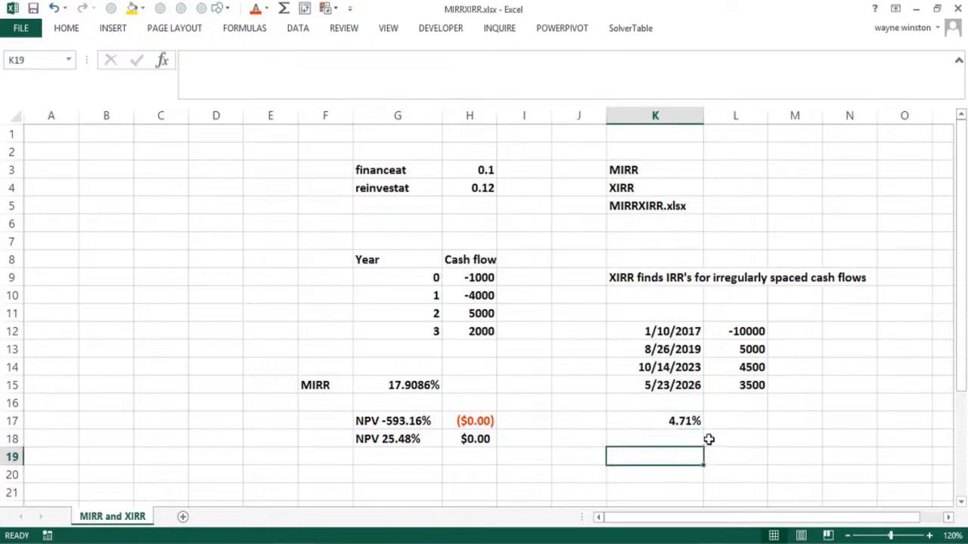
click(794, 421)
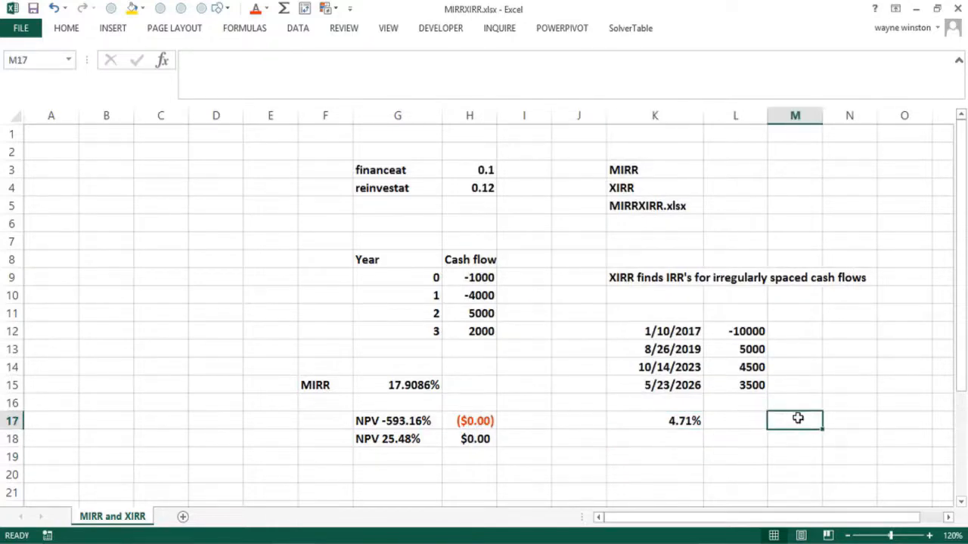
text(=xnpv()
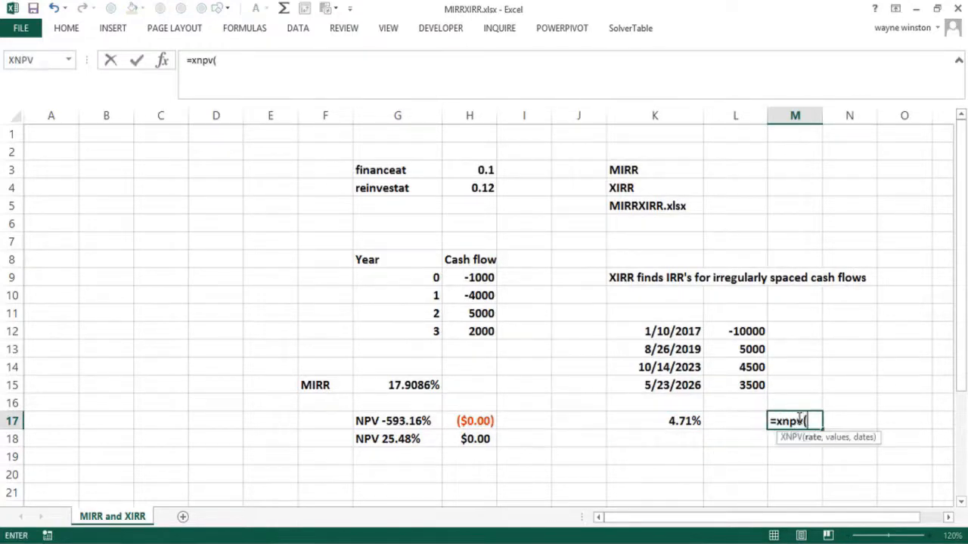
text(.04)
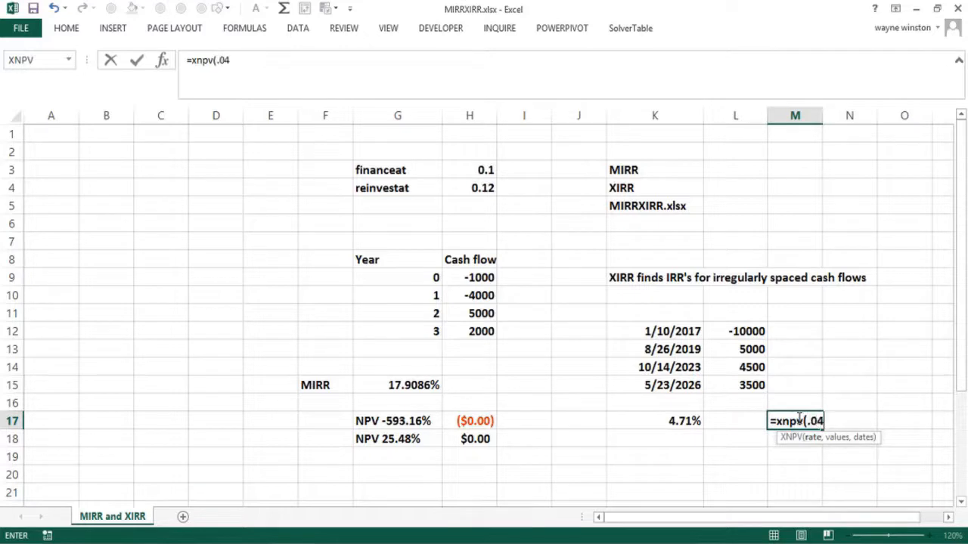
text(71,)
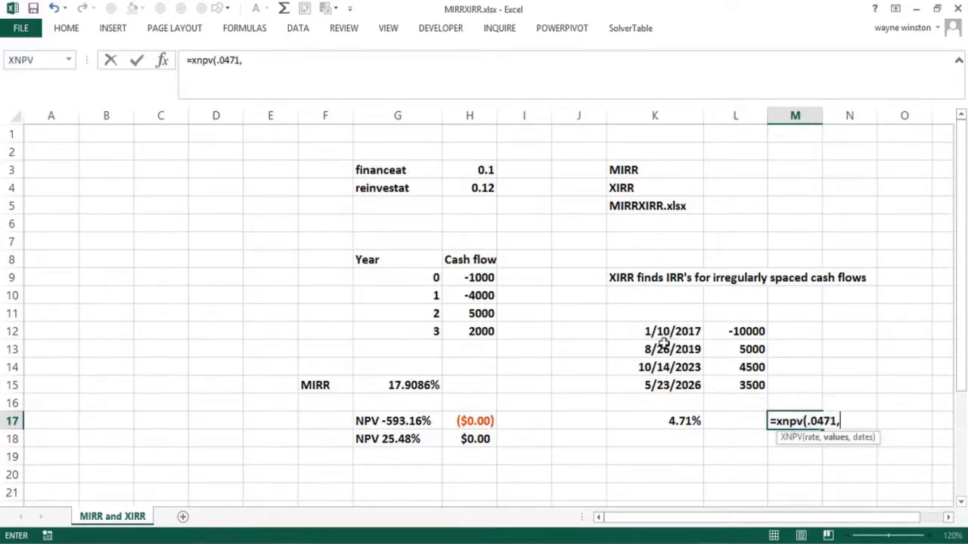
drag(734, 331, 734, 384)
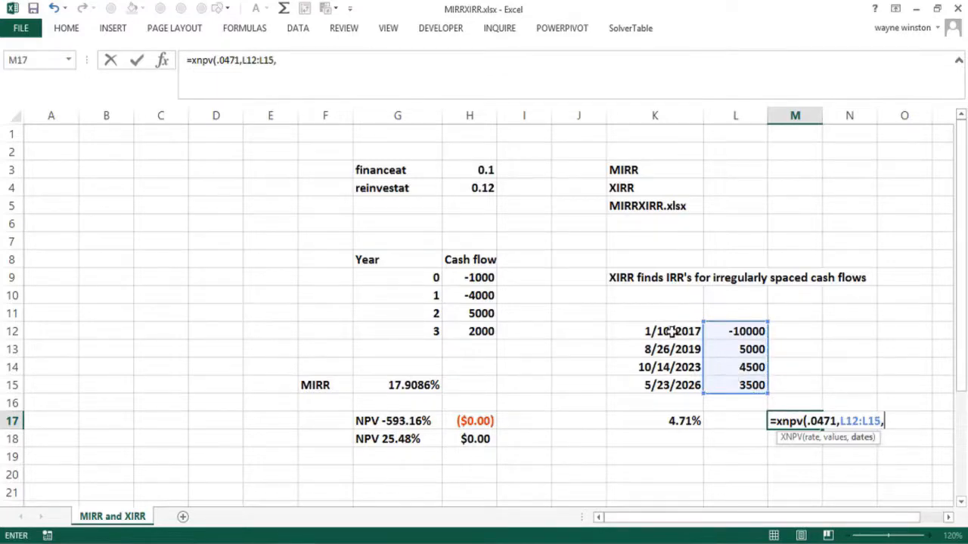
drag(655, 331, 654, 385)
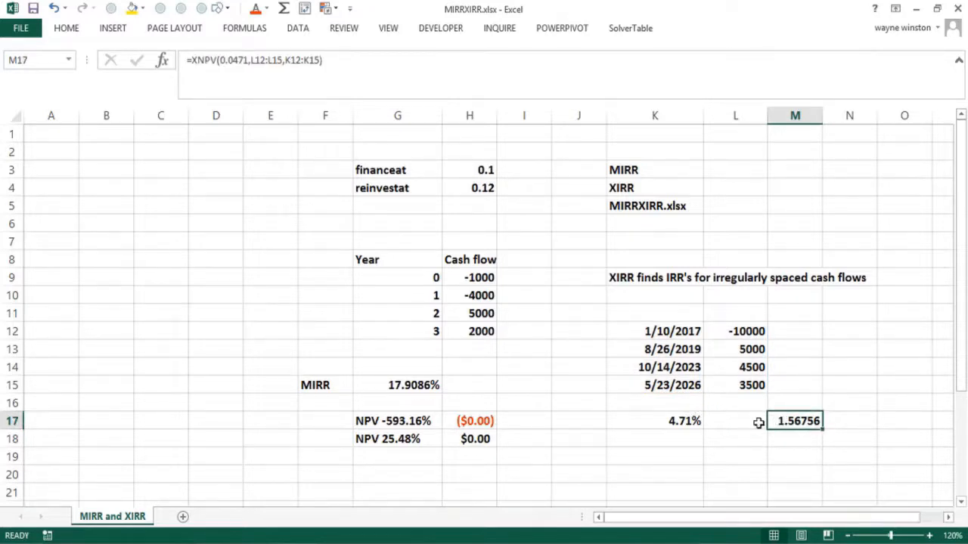
mouse_move(789, 421)
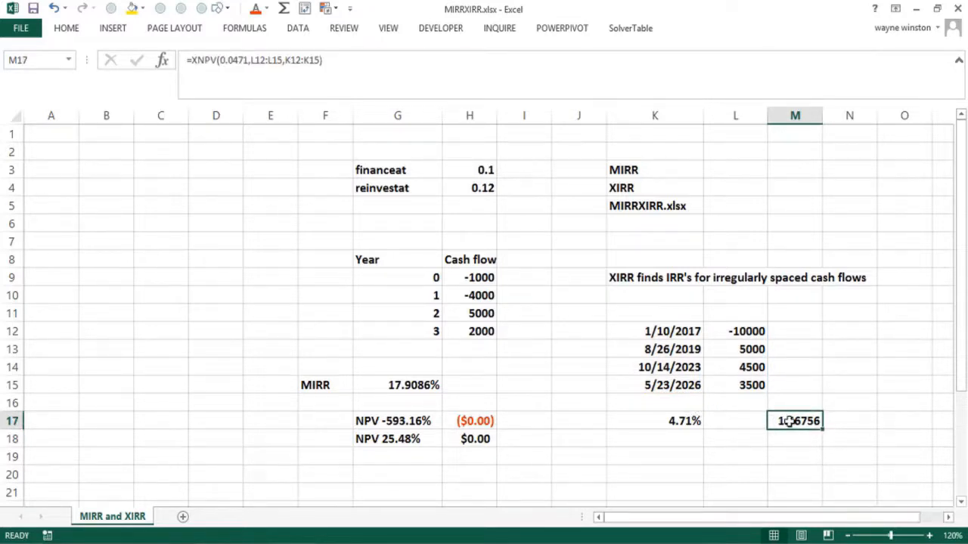
Show K17 with 5 decimal places and change the XNPV rate in M17 to 0.0471297
click(655, 421)
text(5)
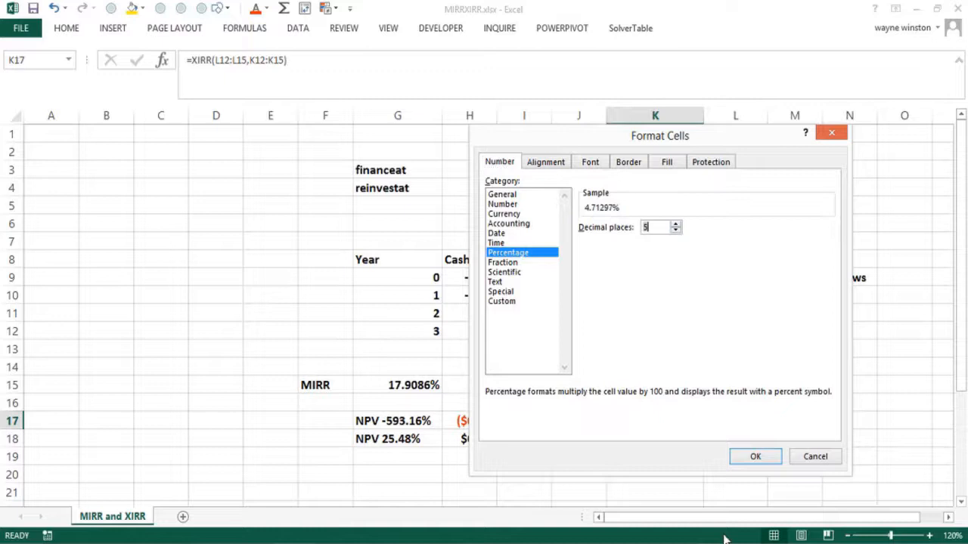
click(755, 456)
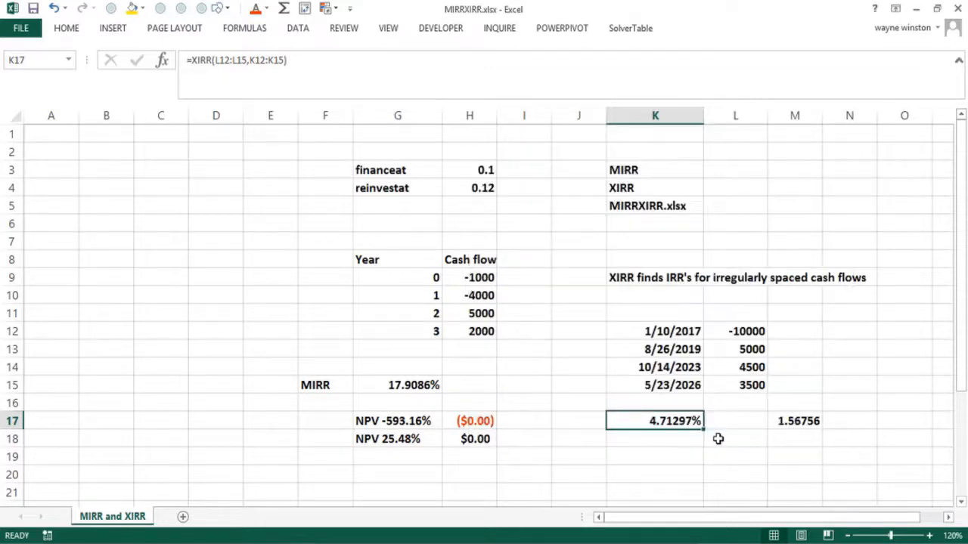
click(795, 421)
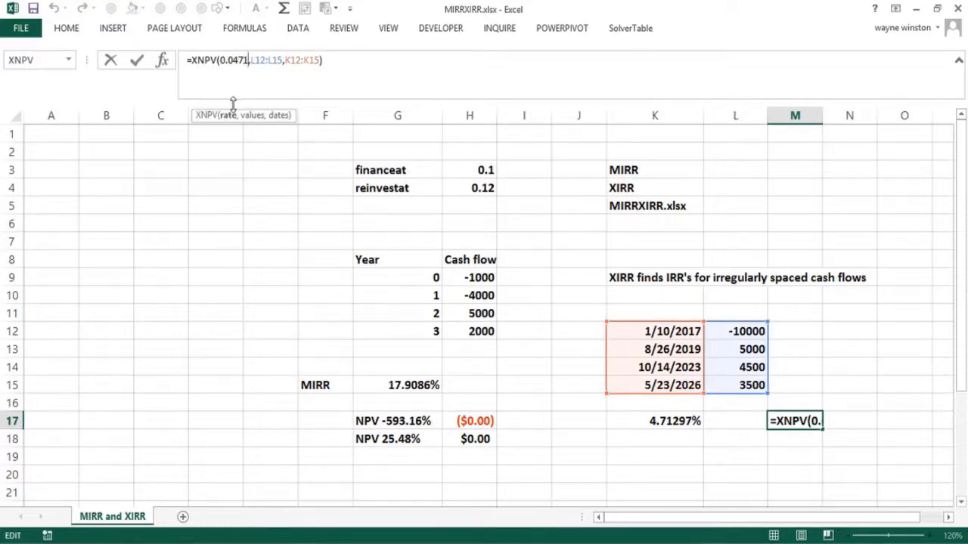
text(297)
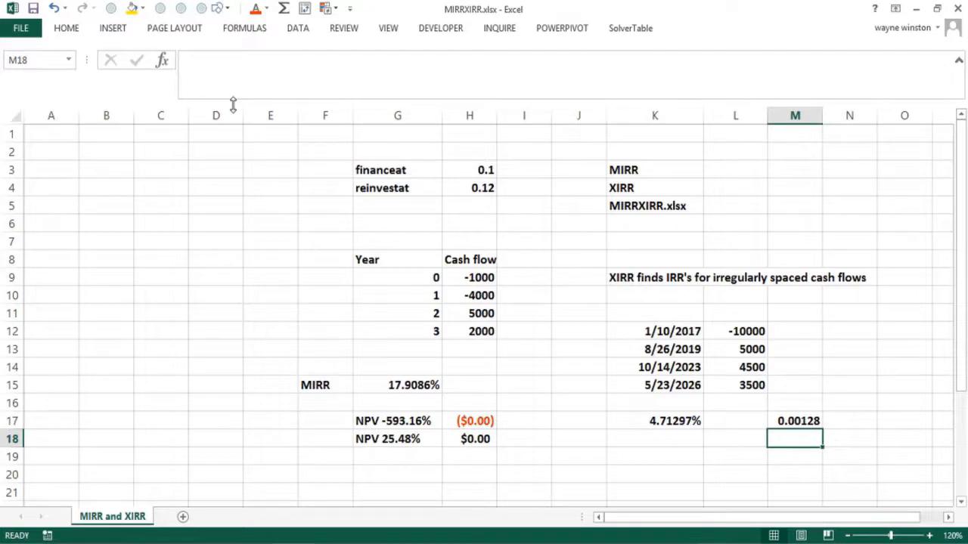
mouse_move(104, 215)
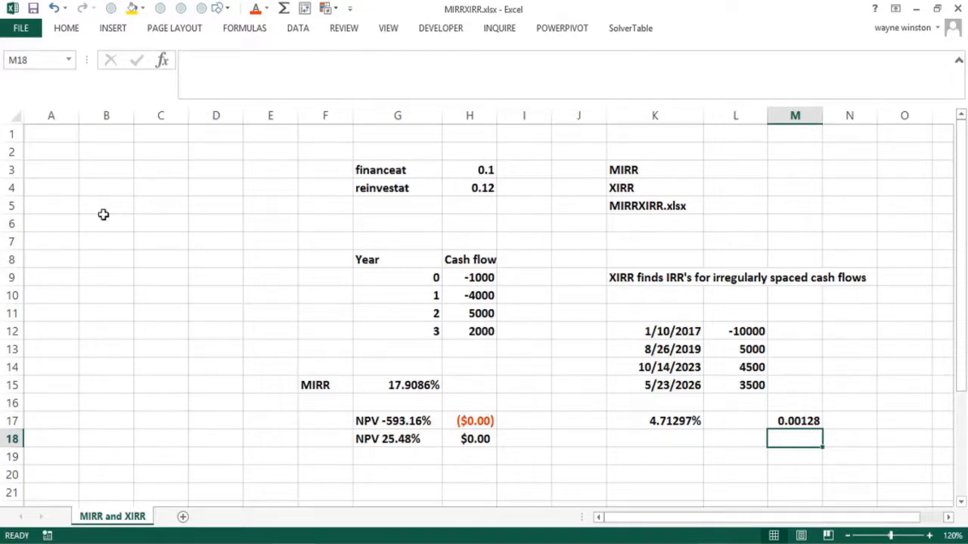
Type the 'Modified Internal Rate of Return' heading and the MIRR label in column B
text(MOdifie)
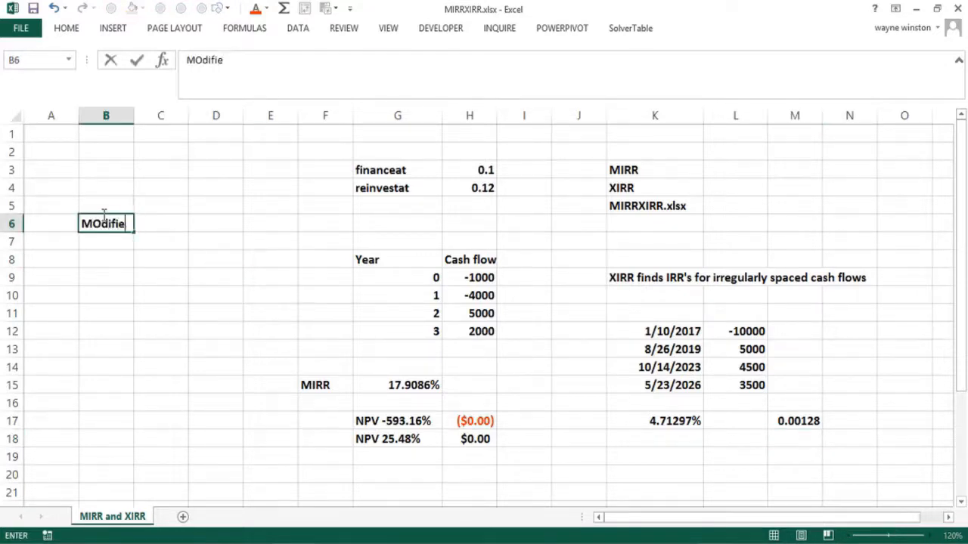
text(Modified Internal Rate)
click(106, 241)
text(of Return)
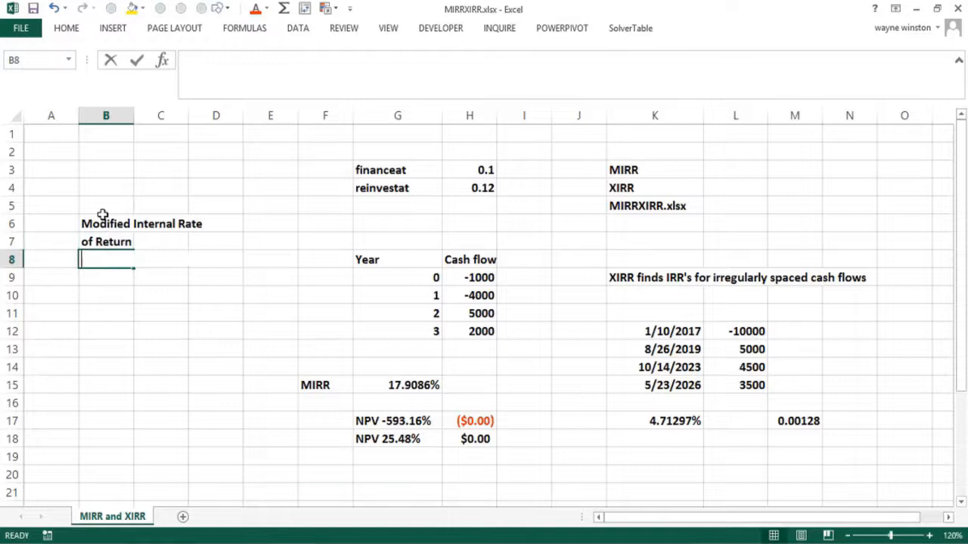
text(MIRR)
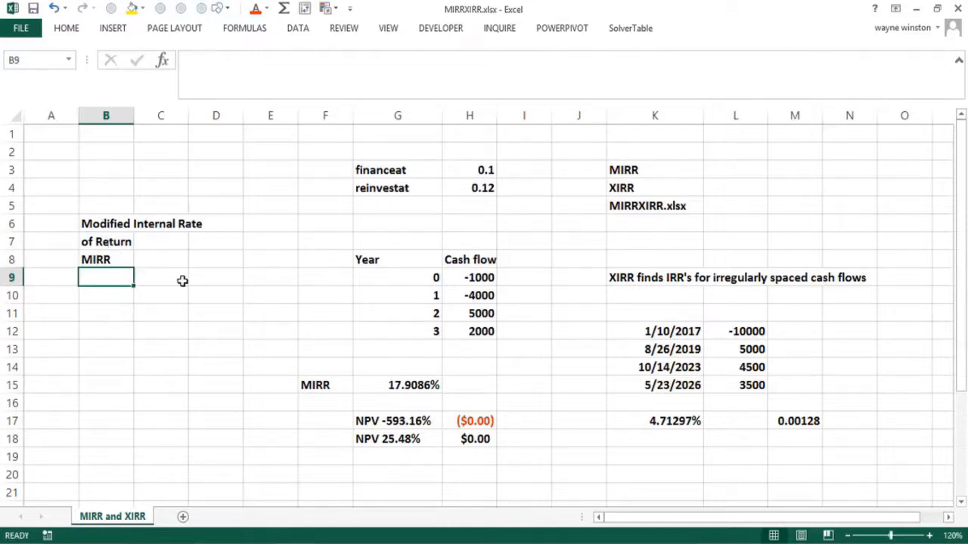
mouse_move(423, 204)
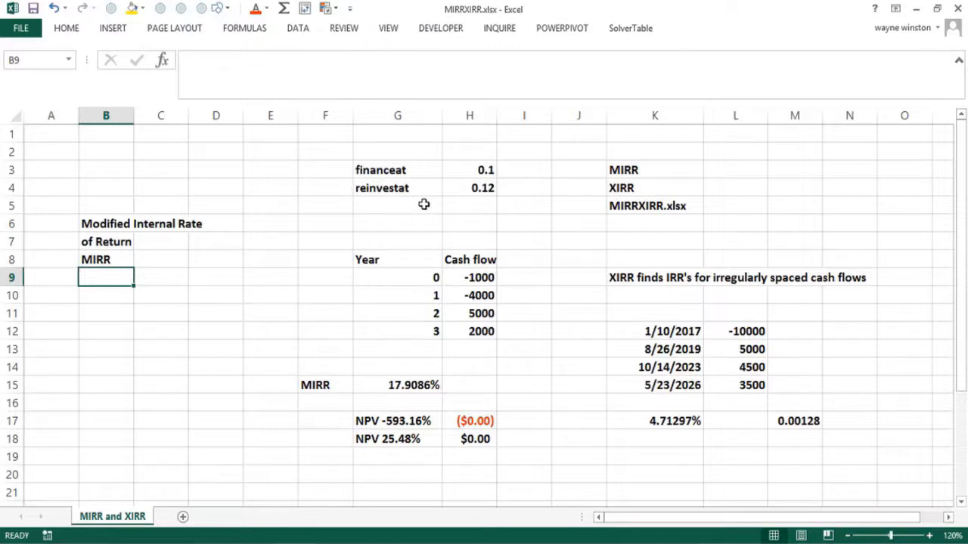
mouse_move(468, 171)
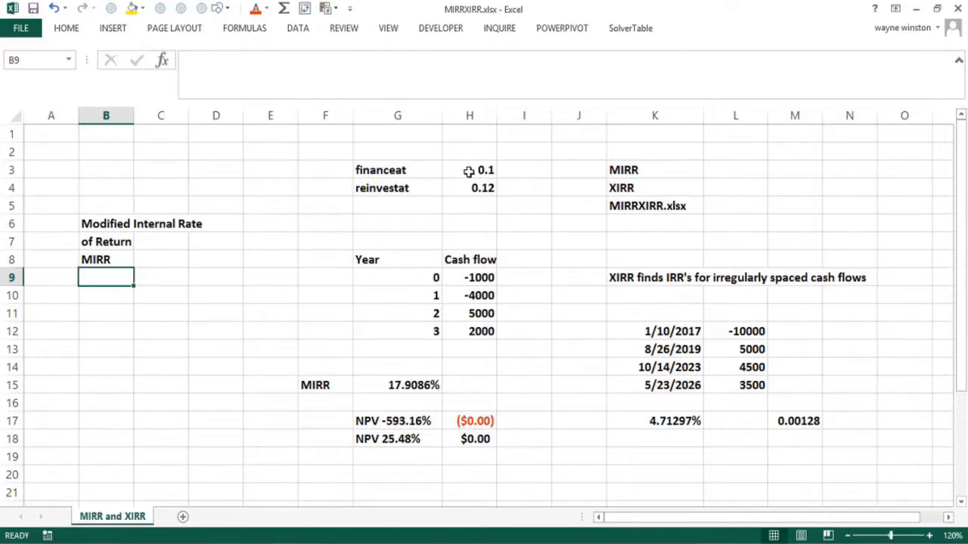
Point out the 0.1 finance rate and 0.12 reinvestment rate, then select H15
click(469, 170)
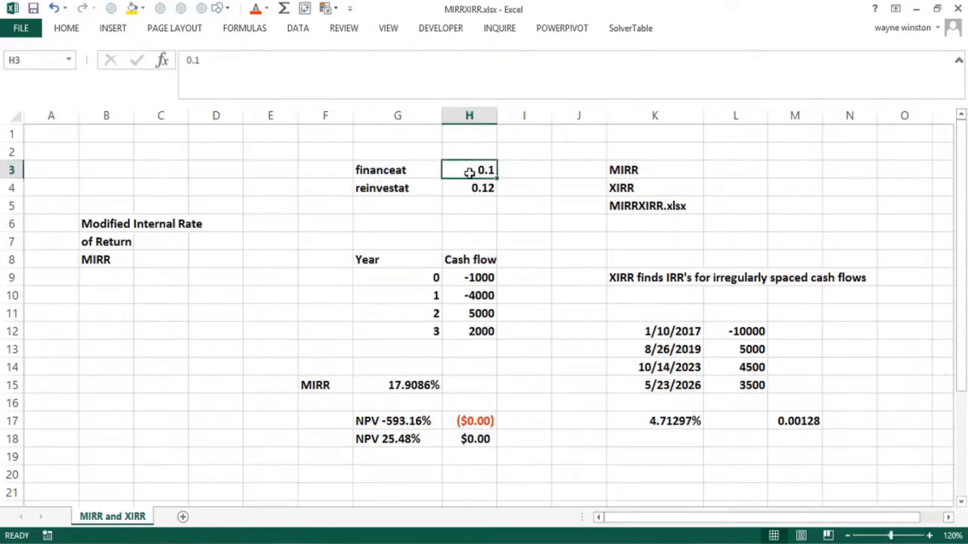
click(469, 187)
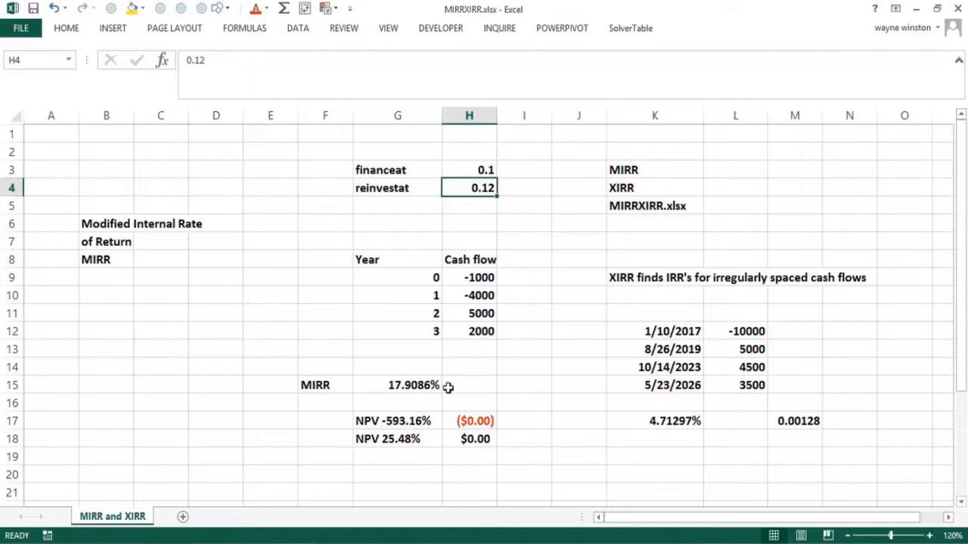
click(469, 385)
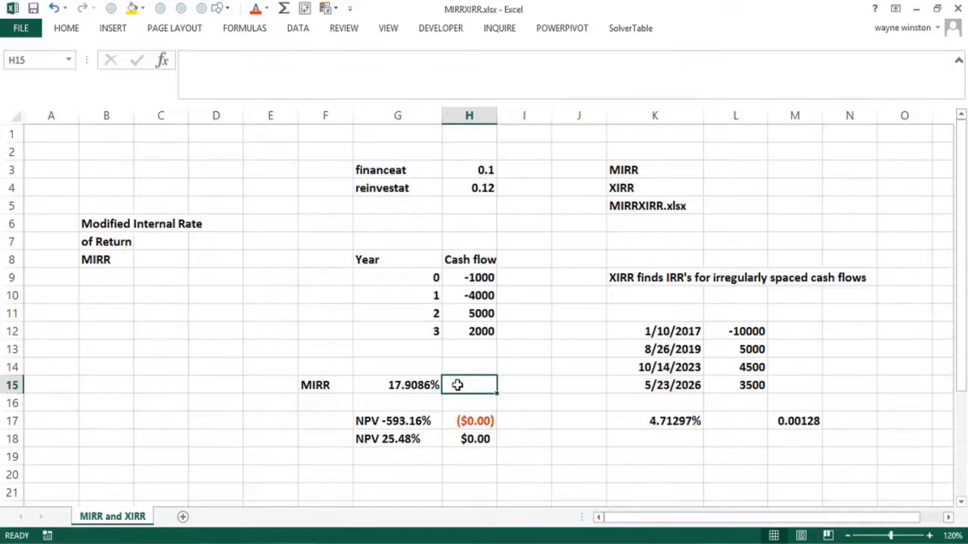
Enter =MIRR(H9:H12,H3,H4) in H15 using the four cash flows and both rates
text(=mirr)
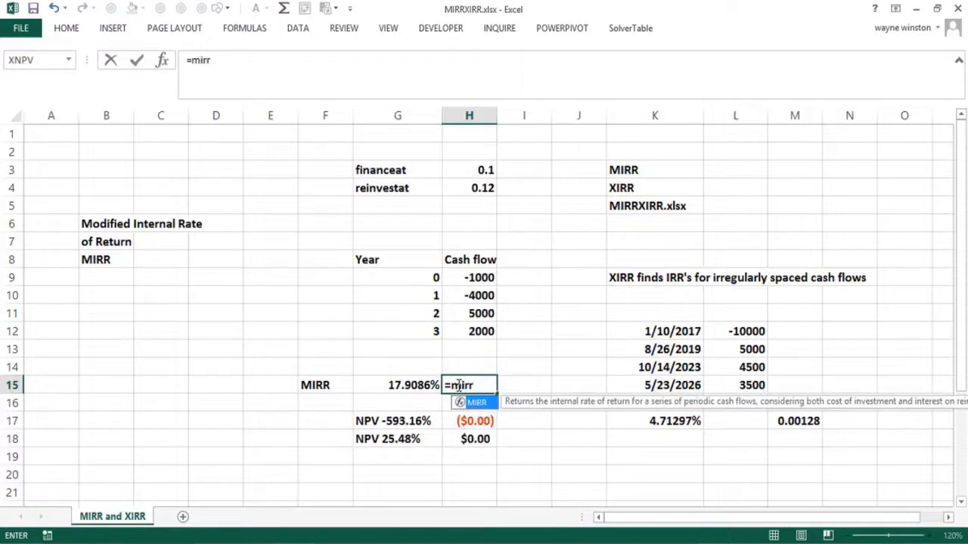
text(()
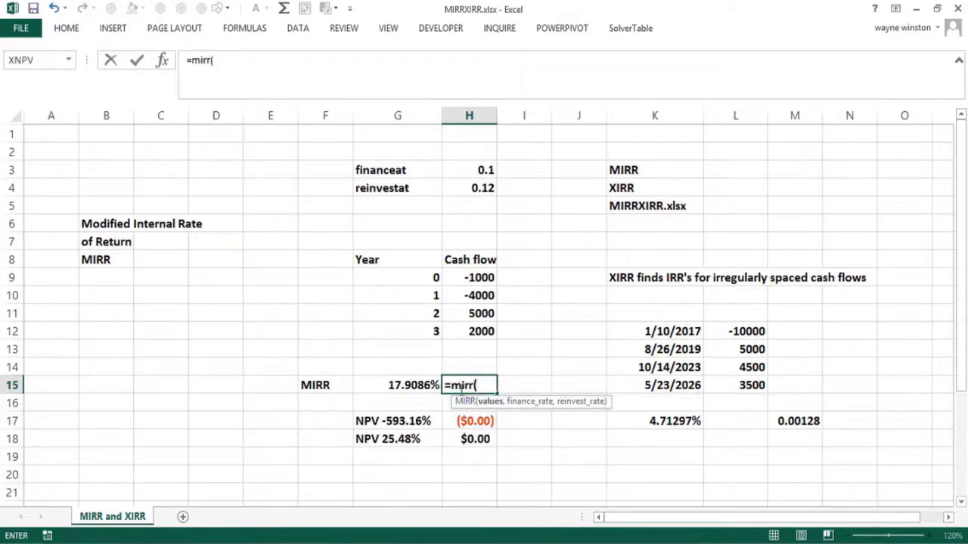
drag(469, 278, 469, 331)
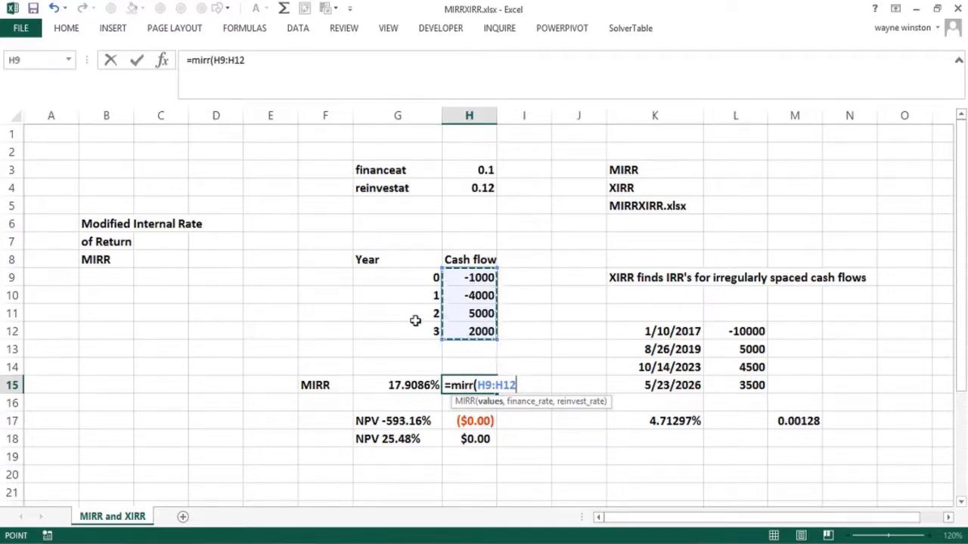
text(,)
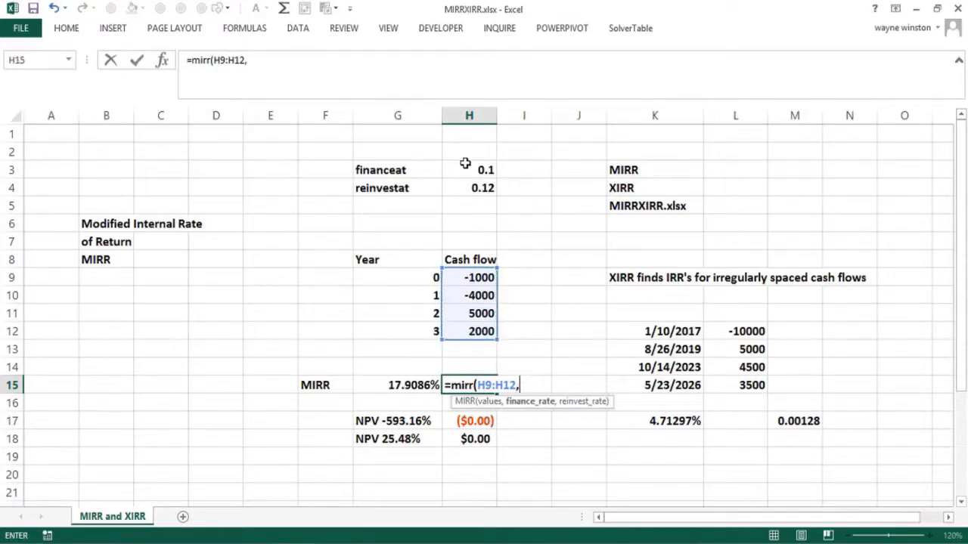
click(469, 170)
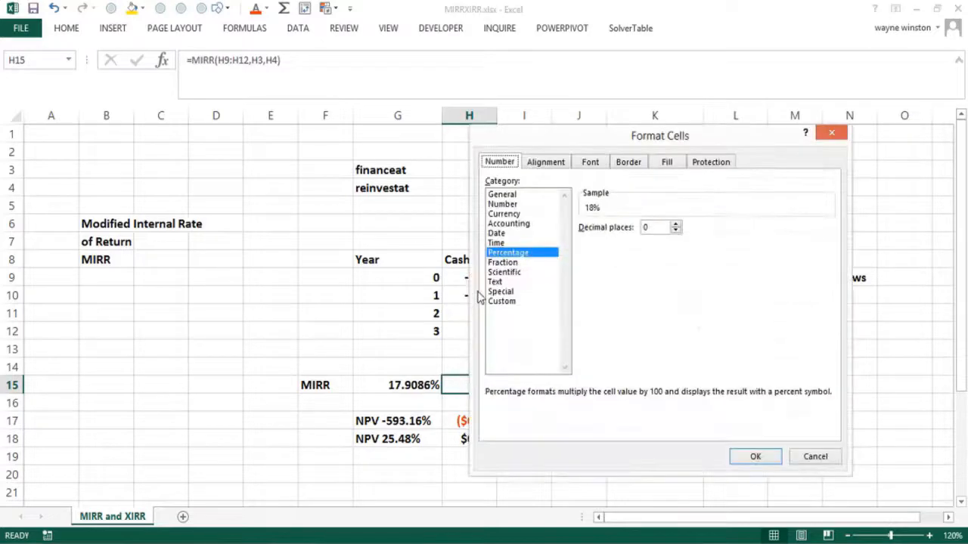
mouse_move(673, 227)
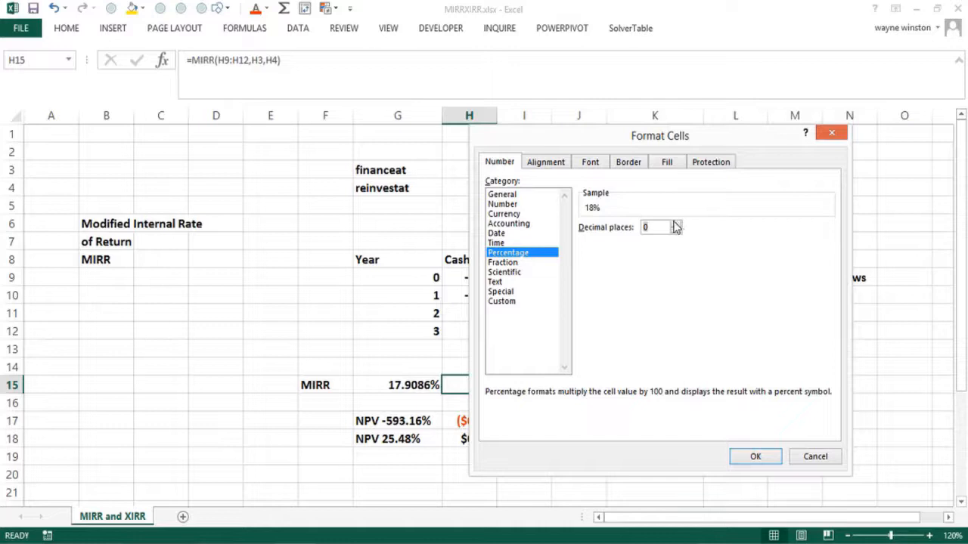
Format H15 as a 3-decimal percentage showing 17.909%, and start typing 'Always MIRR'
click(674, 224)
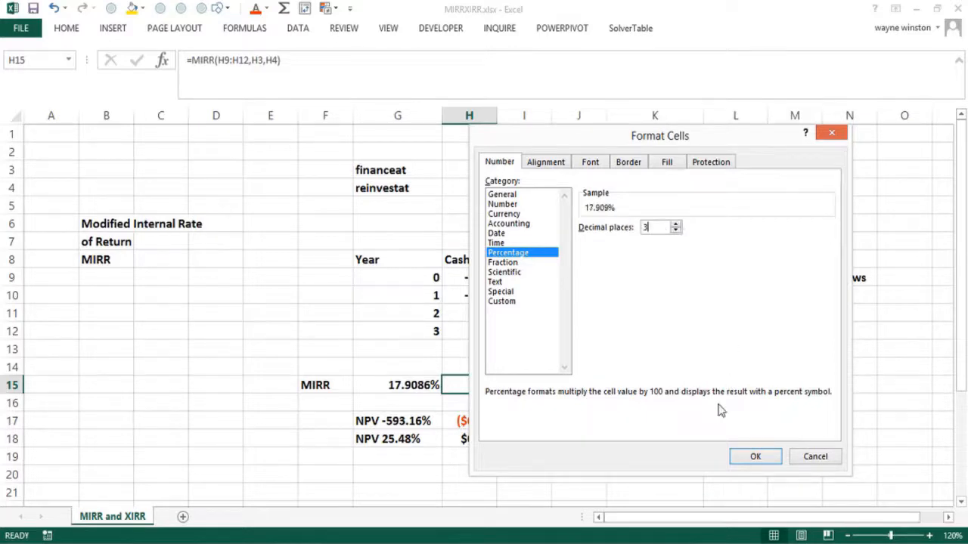
click(755, 456)
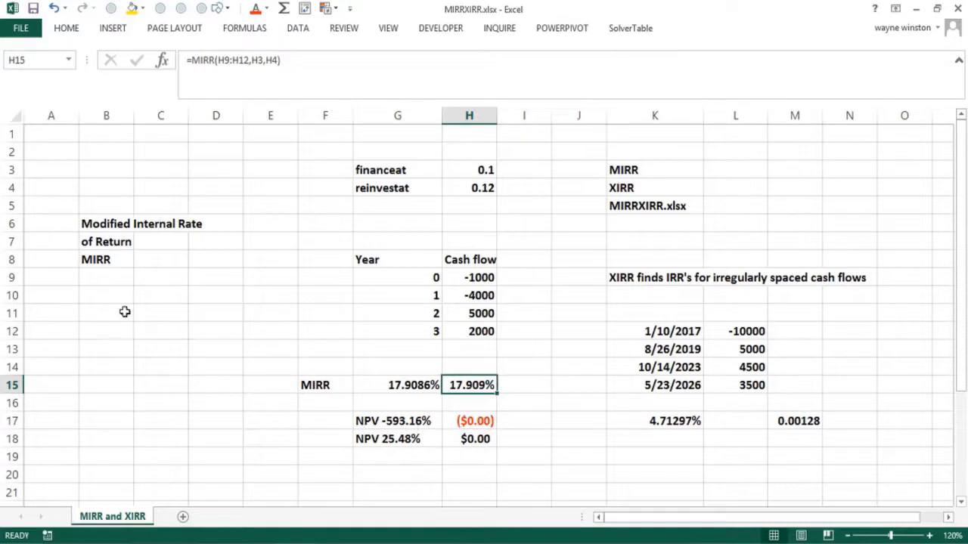
text(Always MIRR)
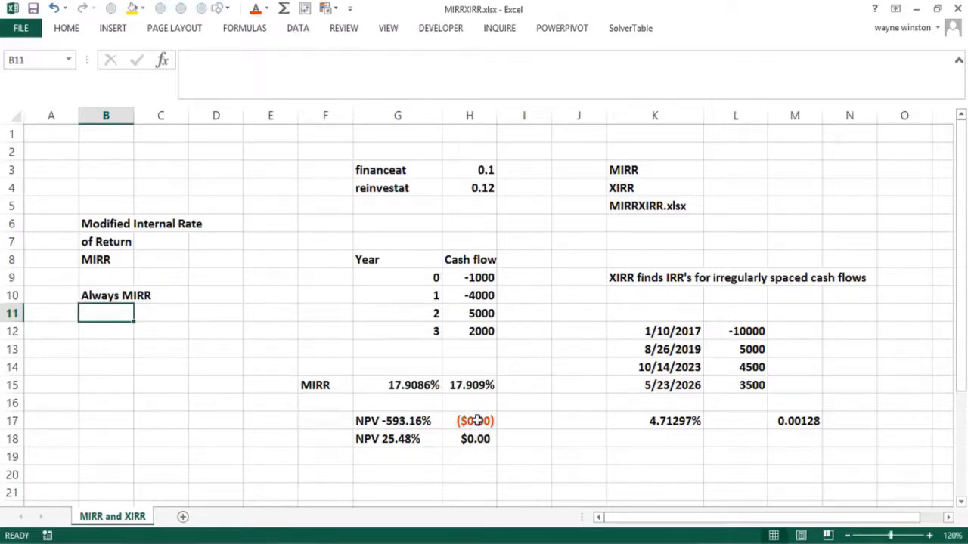
Inspect the NPV check formulas and labels in H17, G17, H18 and G18
click(475, 421)
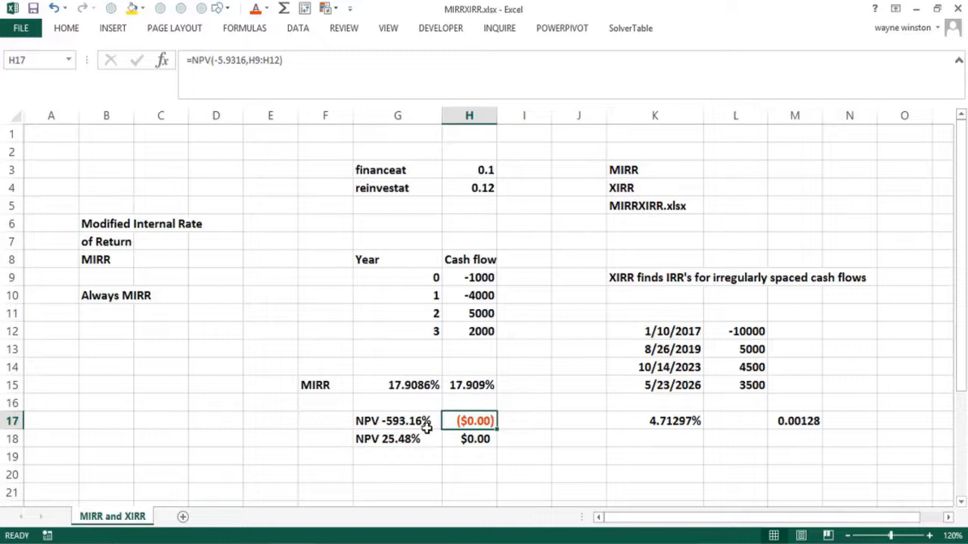
click(397, 422)
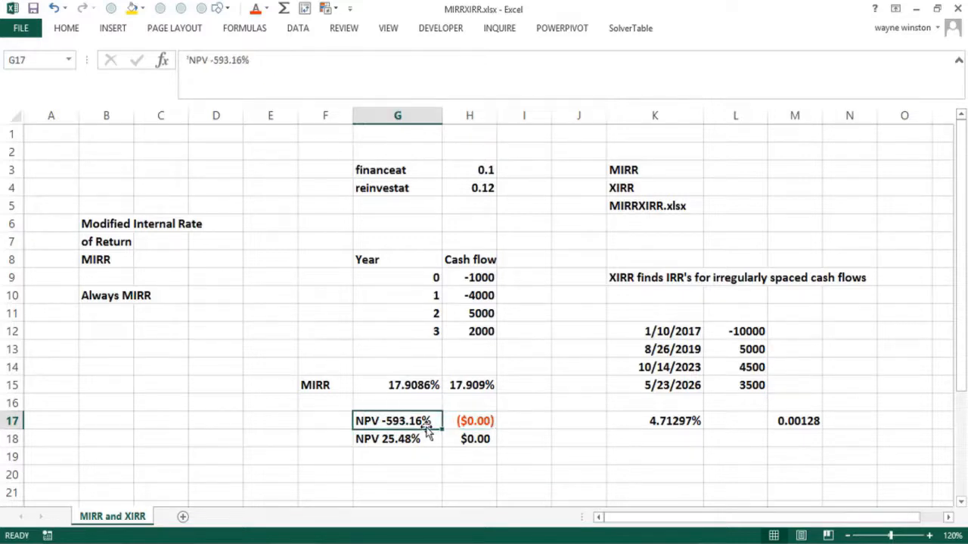
mouse_move(404, 429)
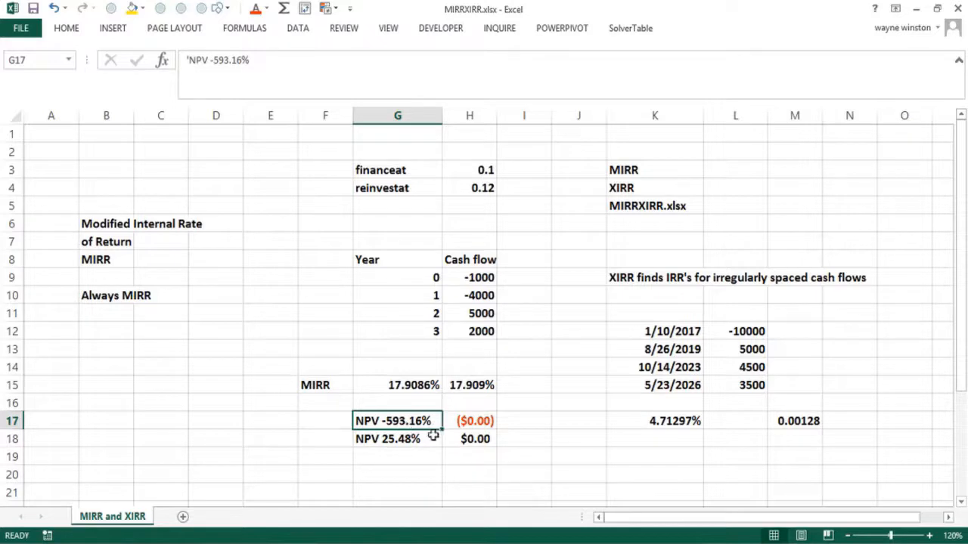
click(469, 420)
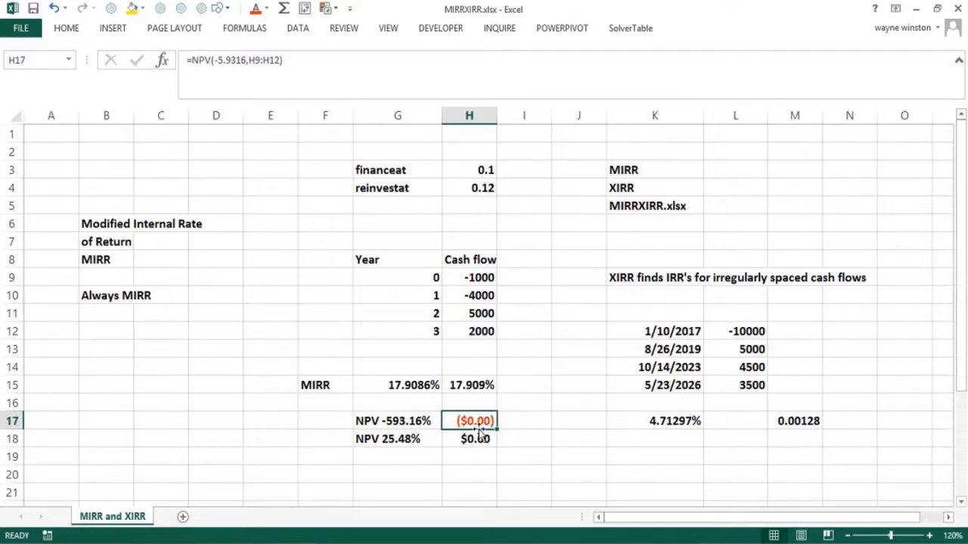
click(474, 438)
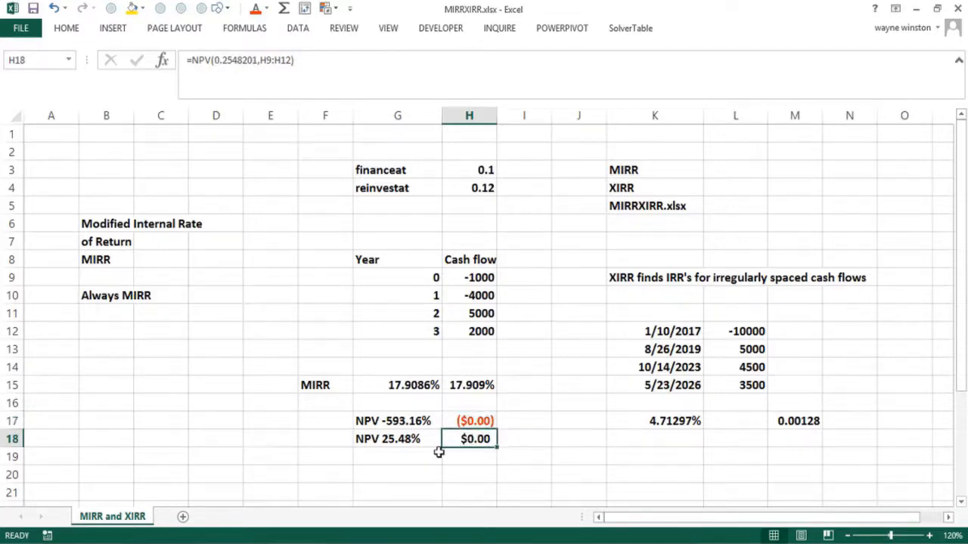
click(397, 456)
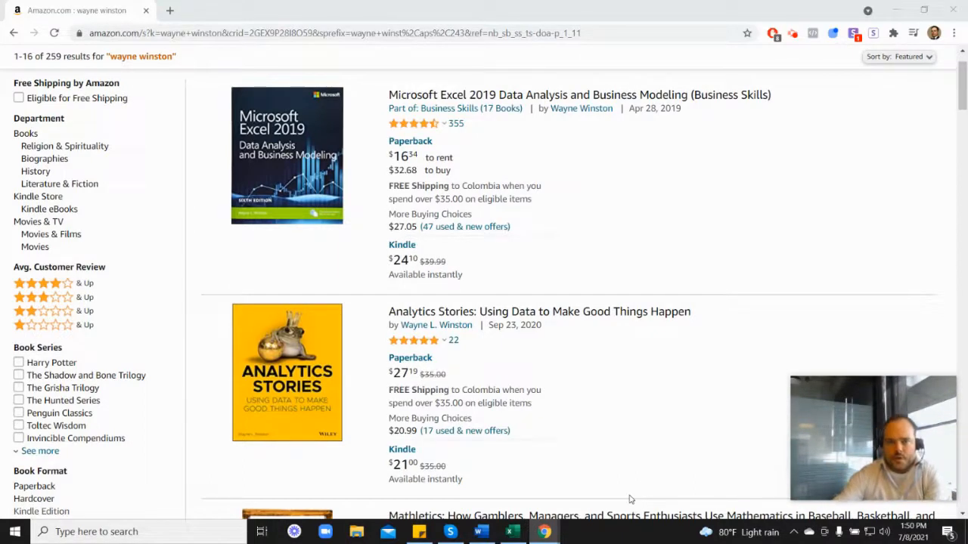
mouse_move(407, 132)
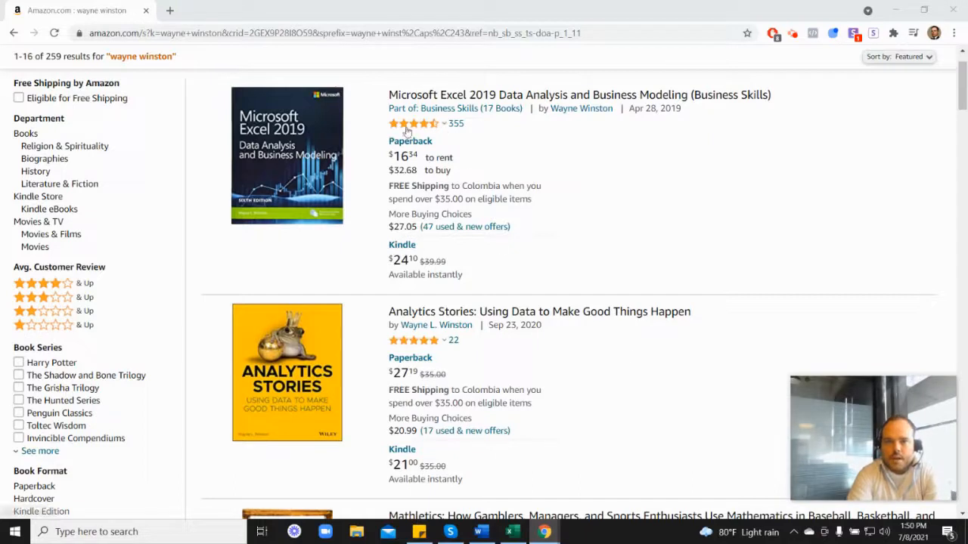
mouse_move(414, 123)
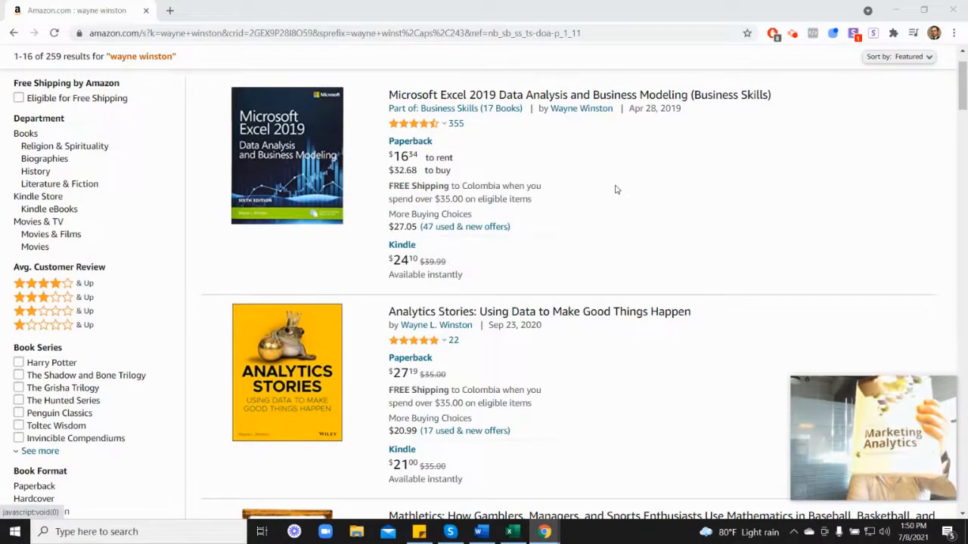
Scroll the Amazon results down to Marketing Analytics: Data-Driven Techniques with Microsoft Excel
scroll(down, 3)
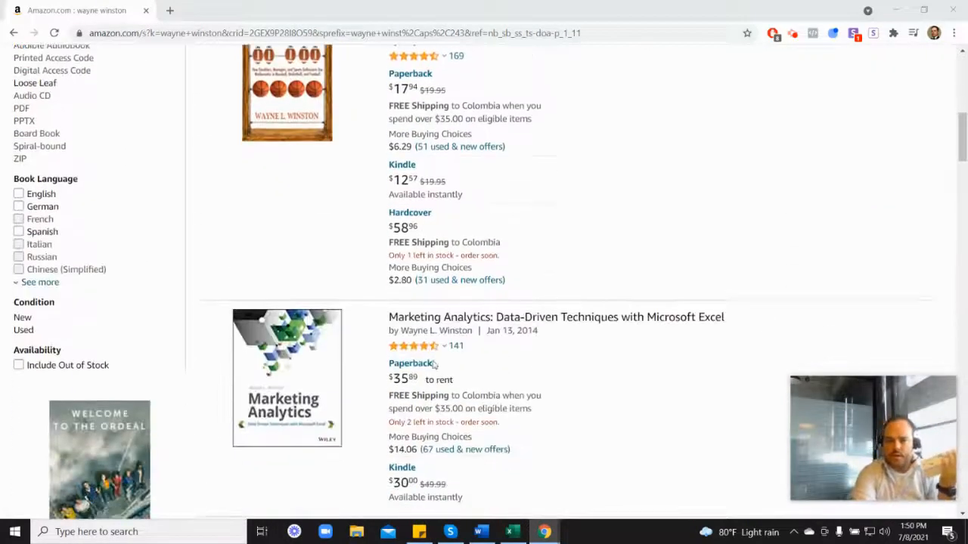